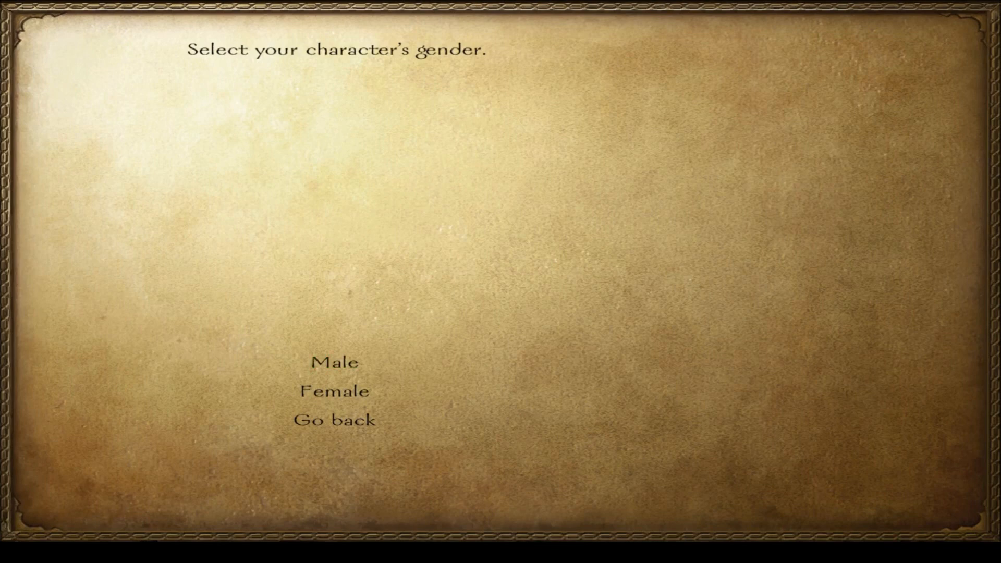
{"action": "mouse_move", "coordinate": [334, 362]}
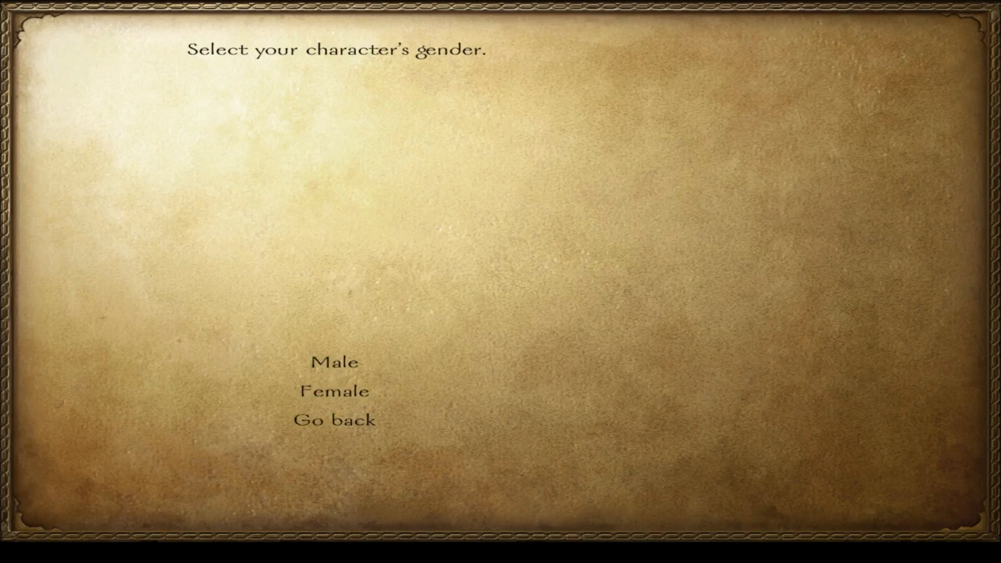
{"action": "mouse_move", "coordinate": [335, 362]}
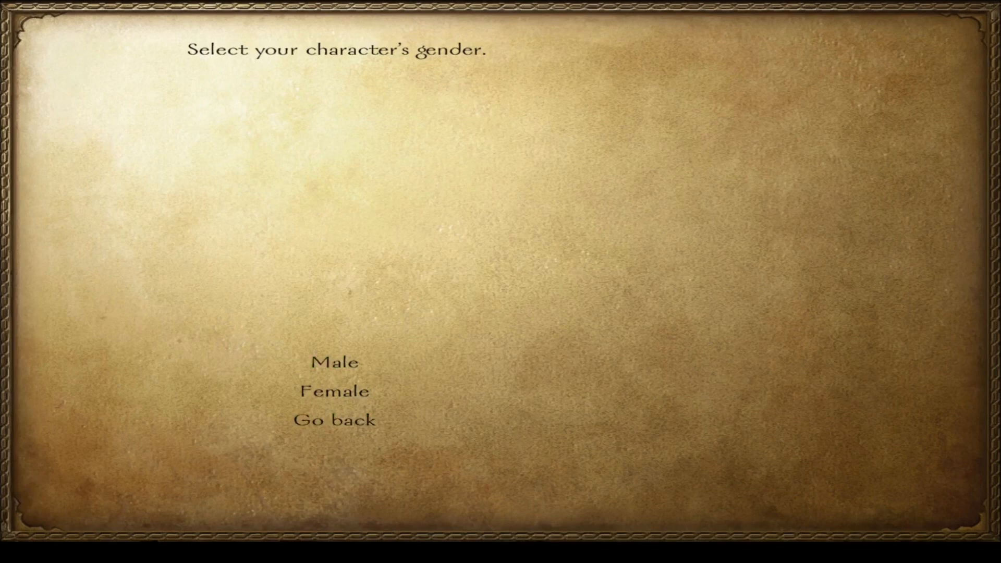
{"action": "mouse_move", "coordinate": [335, 362]}
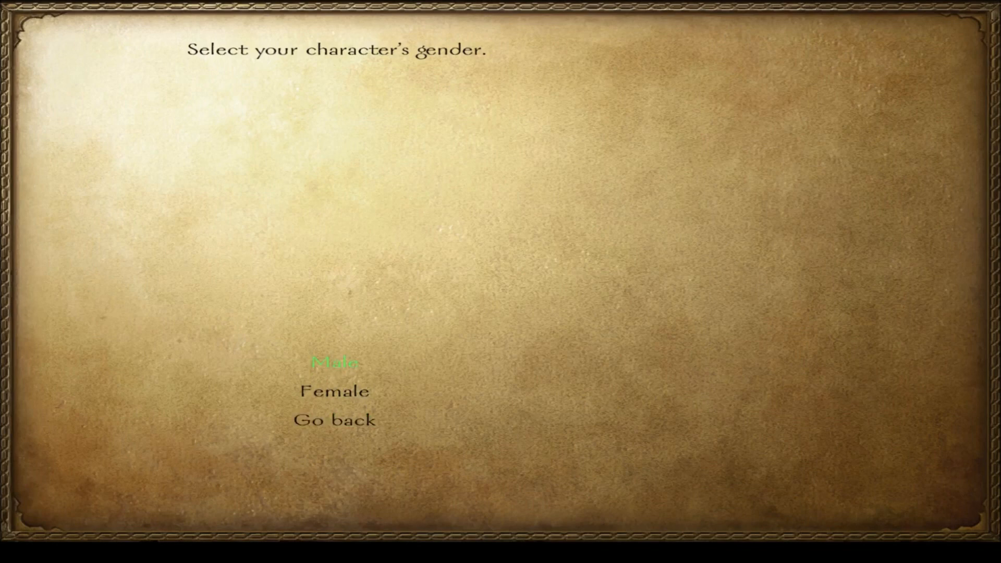
- Choose a male character and widen the wiki's parent table beside the game
{"action": "left_click", "coordinate": [336, 362]}
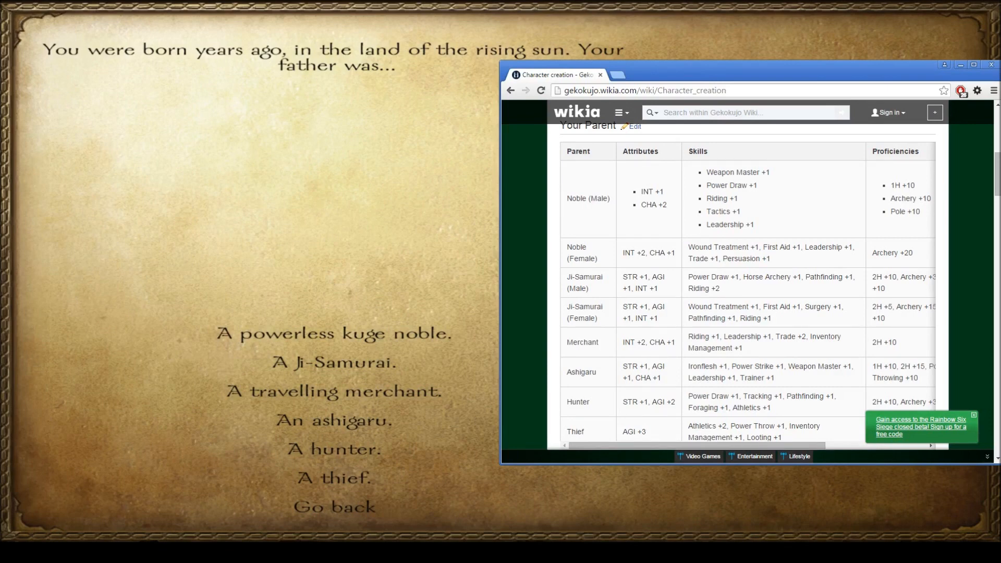
{"action": "left_click_drag", "start_coordinate": [706, 171], "coordinate": [757, 225]}
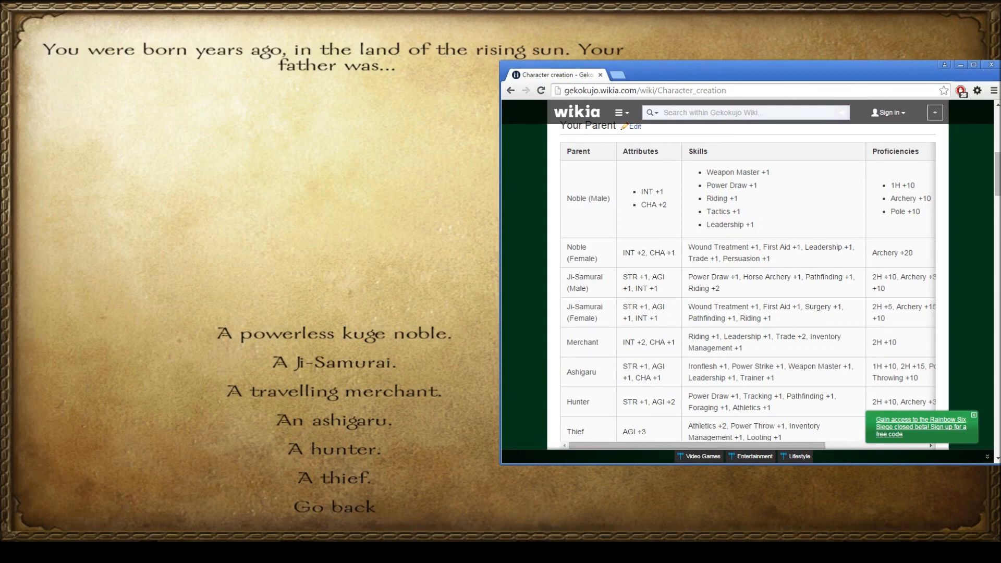
{"action": "double_click", "coordinate": [731, 185]}
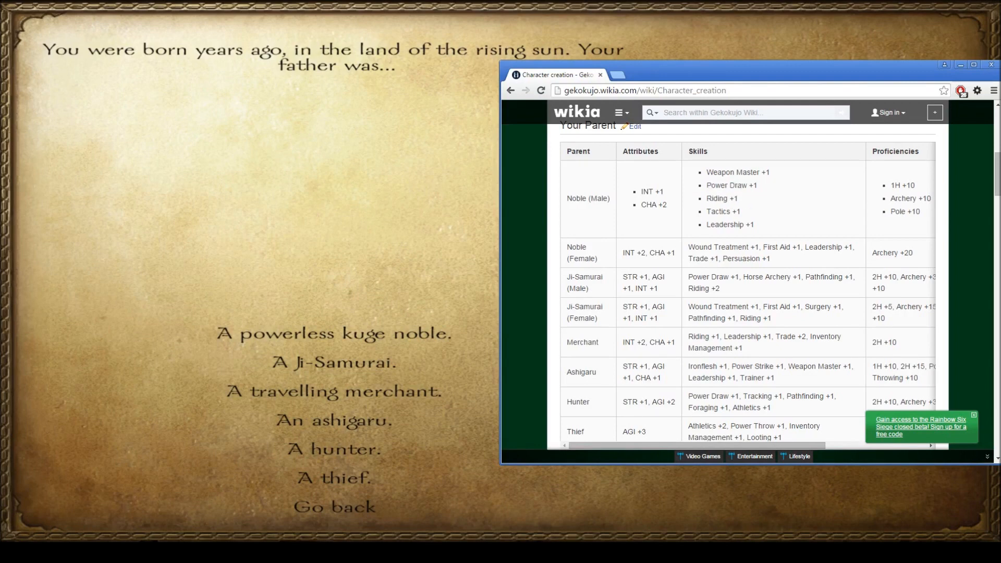
{"action": "double_click", "coordinate": [732, 185]}
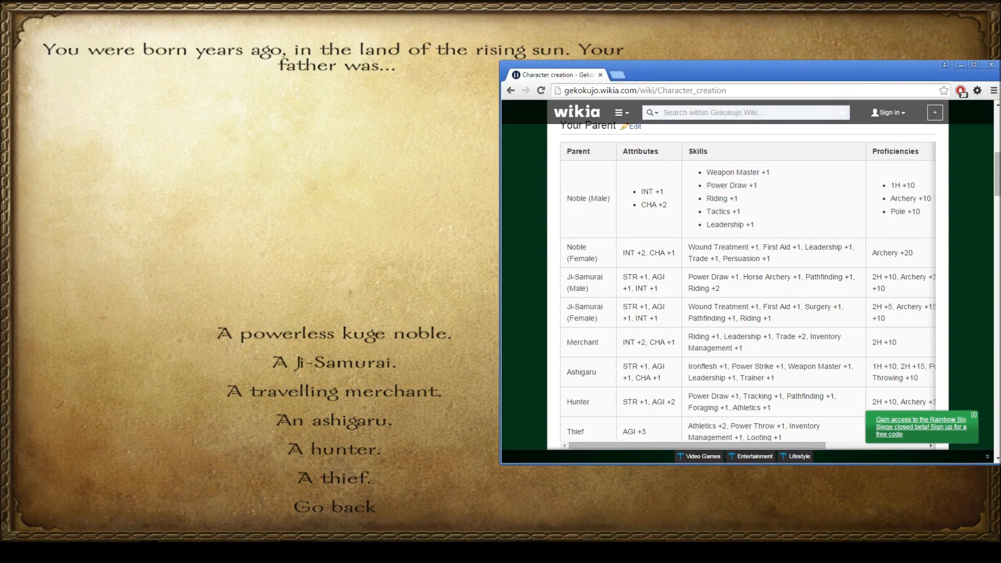
{"action": "double_click", "coordinate": [731, 185]}
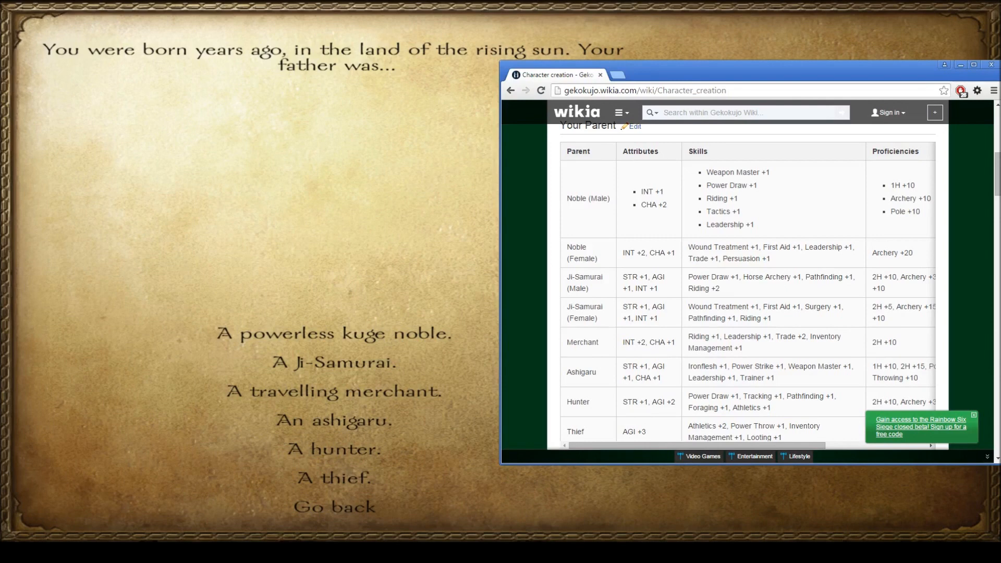
{"action": "double_click", "coordinate": [732, 185]}
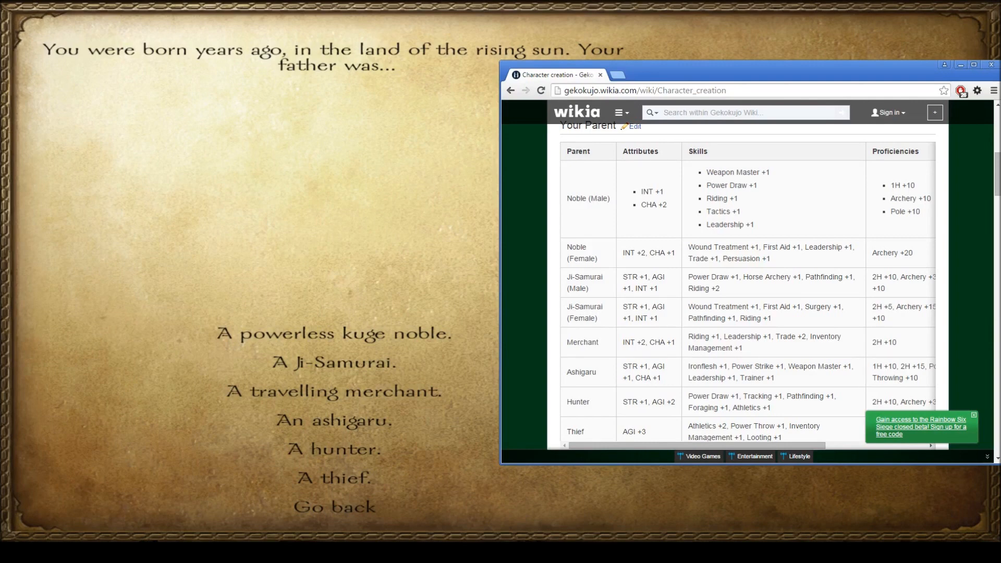
{"action": "scroll", "scroll_direction": "down", "scroll_amount": 3}
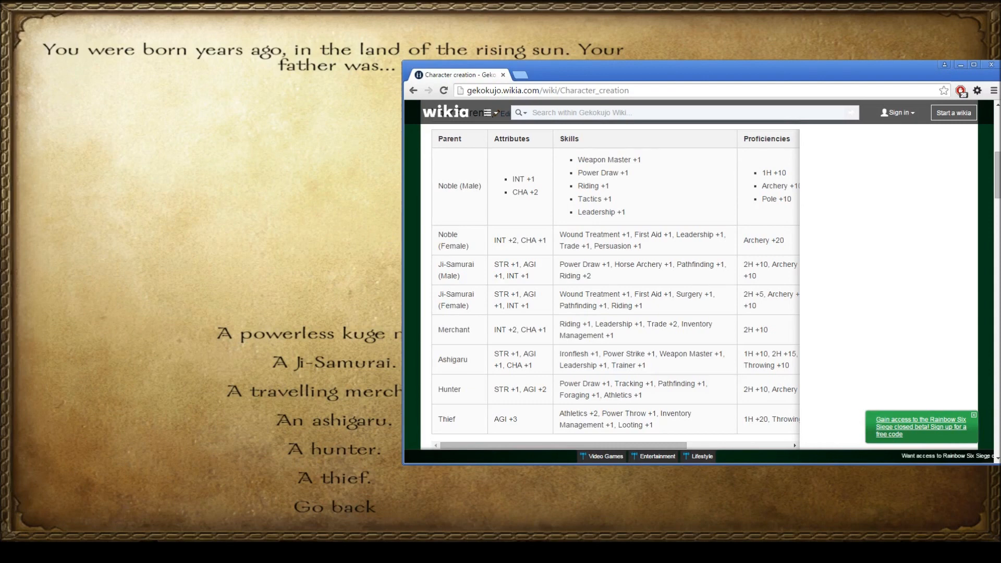
- Review the wiki's Noble (Male) skills and scroll the parent table through the Thief row
{"action": "left_click_drag", "start_coordinate": [578, 160], "coordinate": [626, 212]}
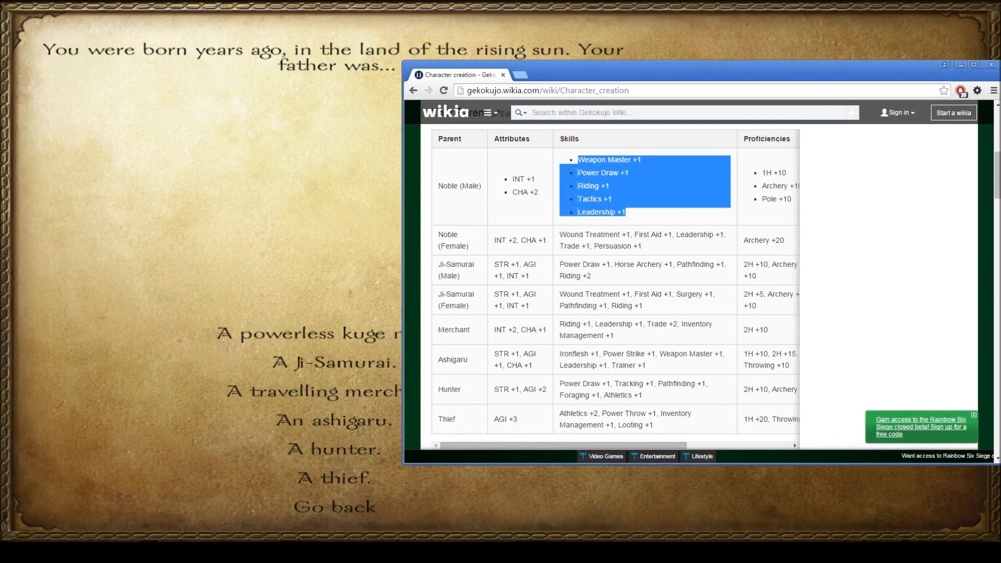
{"action": "left_click", "coordinate": [645, 287]}
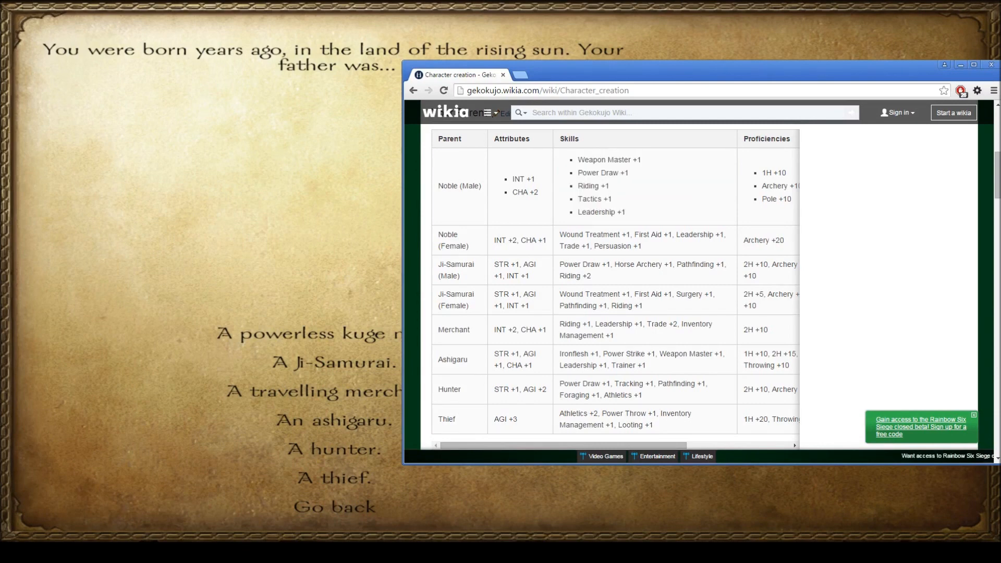
{"action": "scroll", "scroll_direction": "down", "scroll_amount": 3}
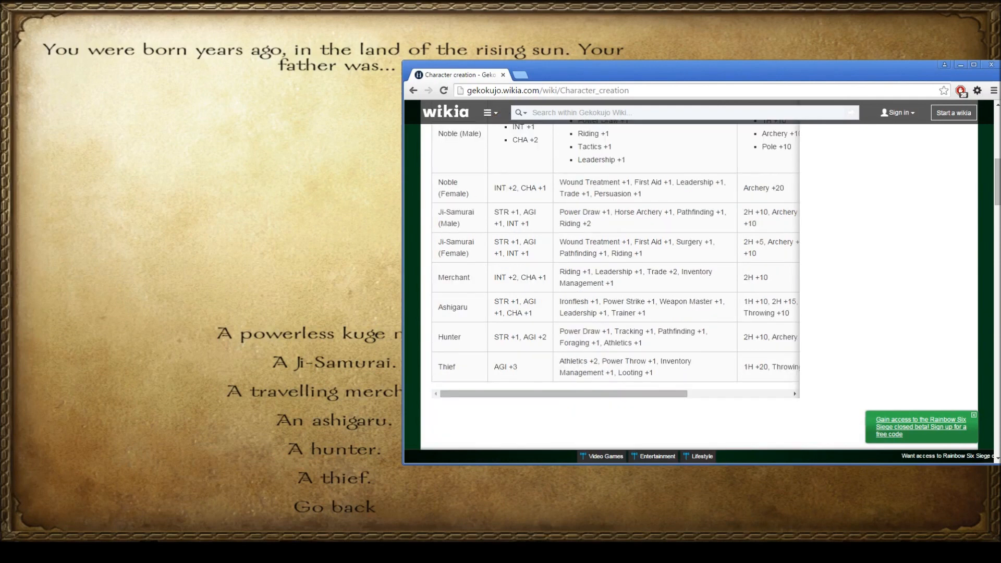
{"action": "scroll", "scroll_direction": "right", "scroll_amount": 3}
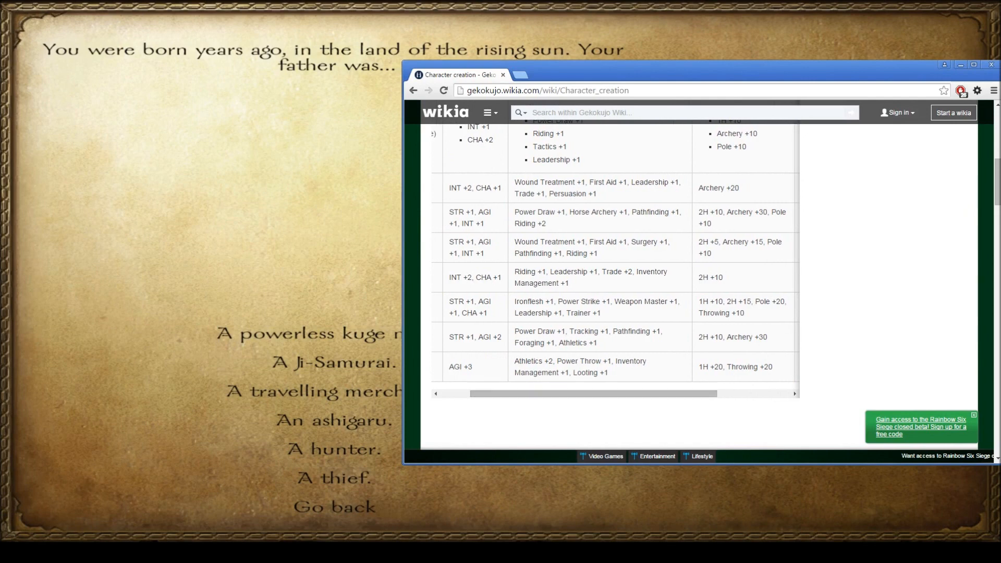
{"action": "mouse_move", "coordinate": [312, 391]}
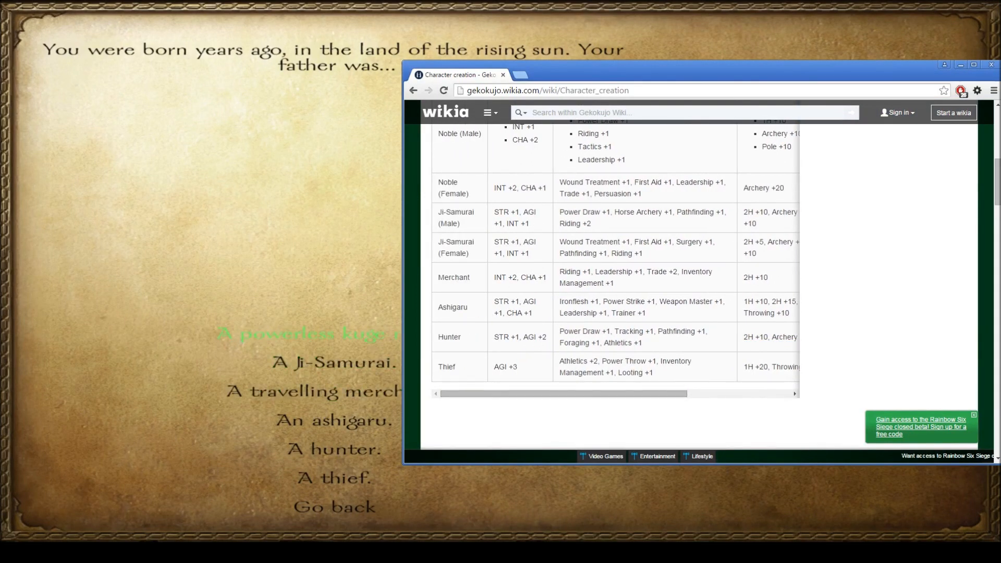
{"action": "left_click_drag", "start_coordinate": [612, 331], "coordinate": [643, 343]}
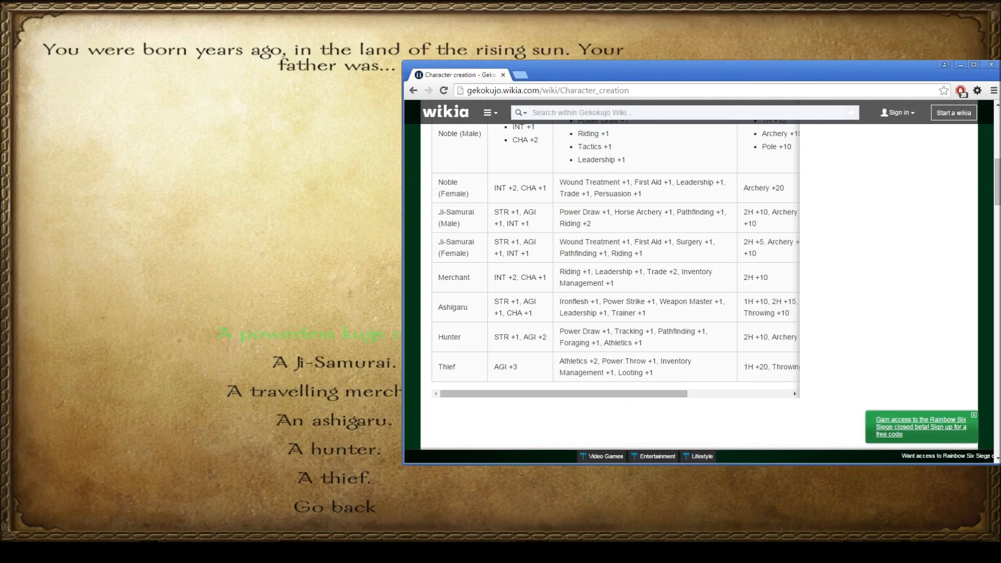
{"action": "mouse_move", "coordinate": [313, 392]}
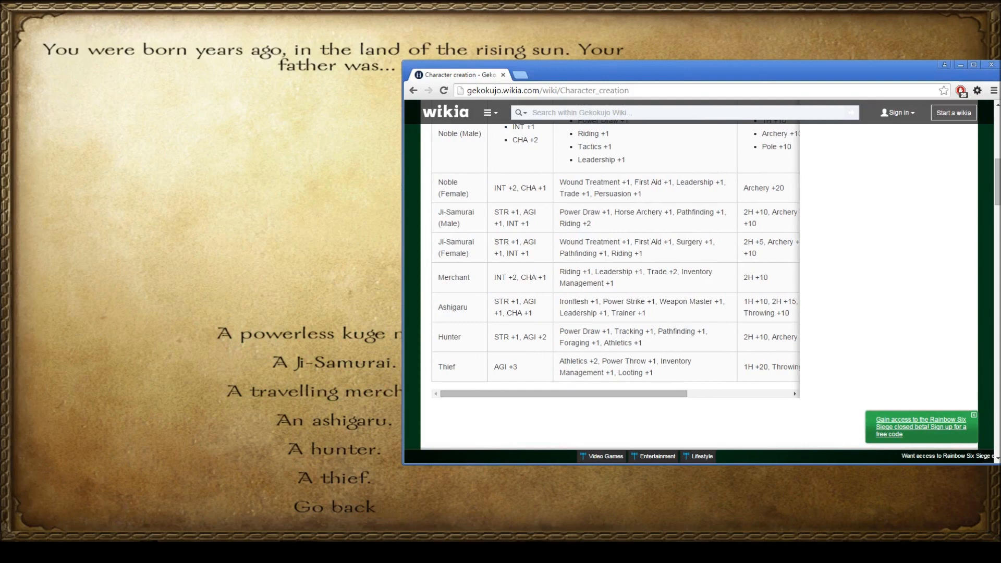
{"action": "left_click_drag", "start_coordinate": [612, 211], "coordinate": [591, 223]}
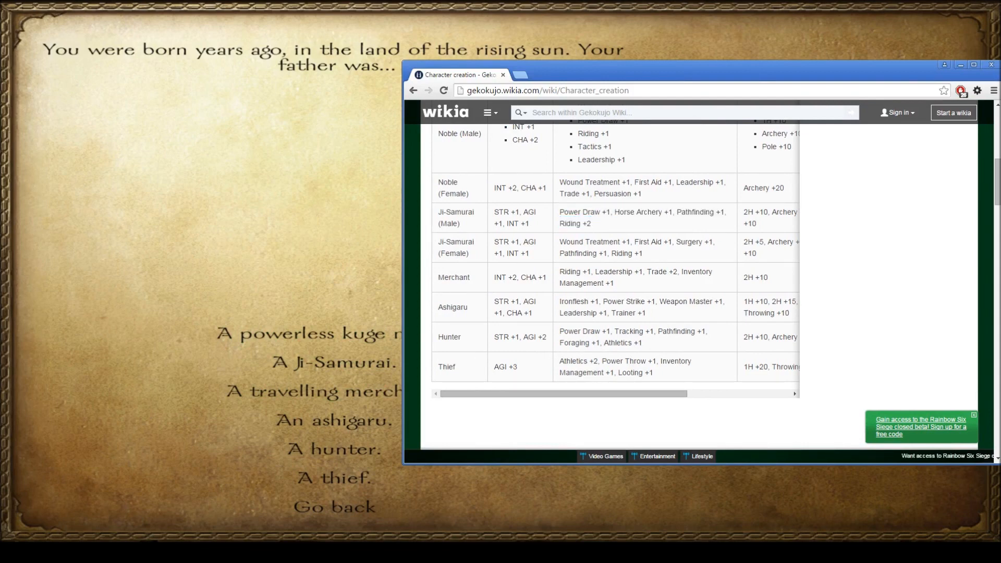
{"action": "mouse_move", "coordinate": [310, 391]}
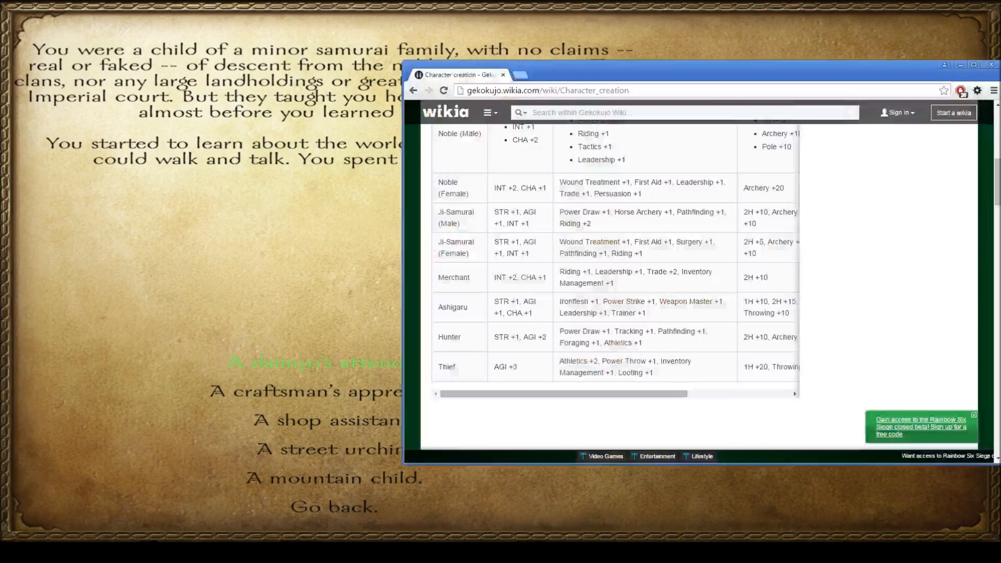
- Scroll the wiki page down to the Adulthood table
{"action": "scroll", "scroll_direction": "down", "scroll_amount": 3}
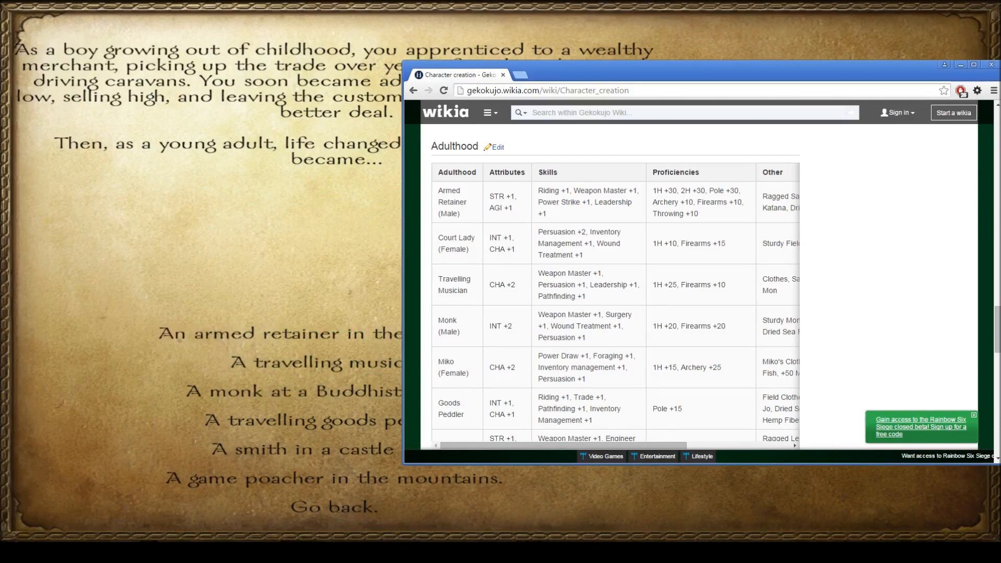
- Scroll through the wiki's Adulthood table to Game Poacher and select its skills
{"action": "scroll", "scroll_direction": "down", "scroll_amount": 3}
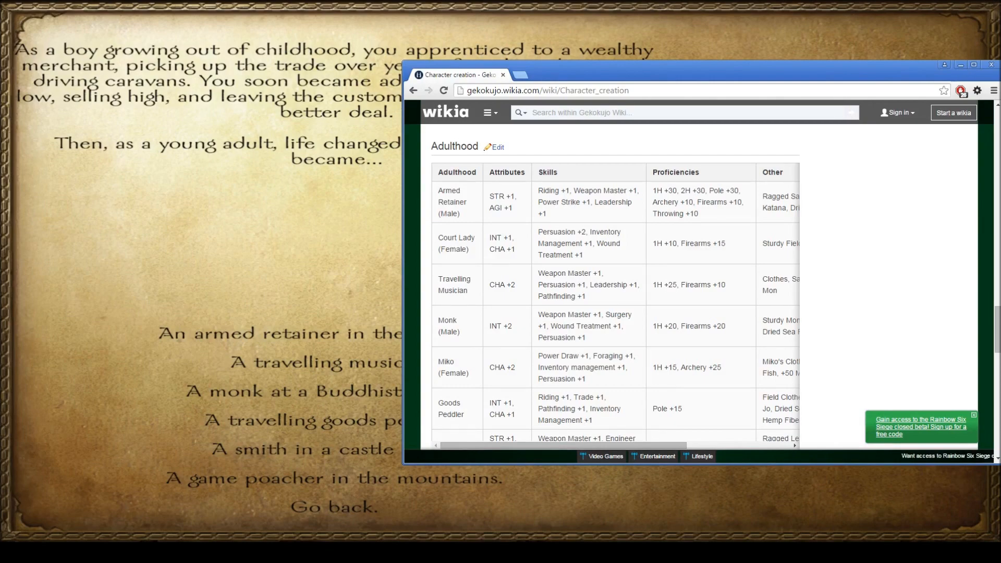
{"action": "scroll", "scroll_direction": "down", "scroll_amount": 3}
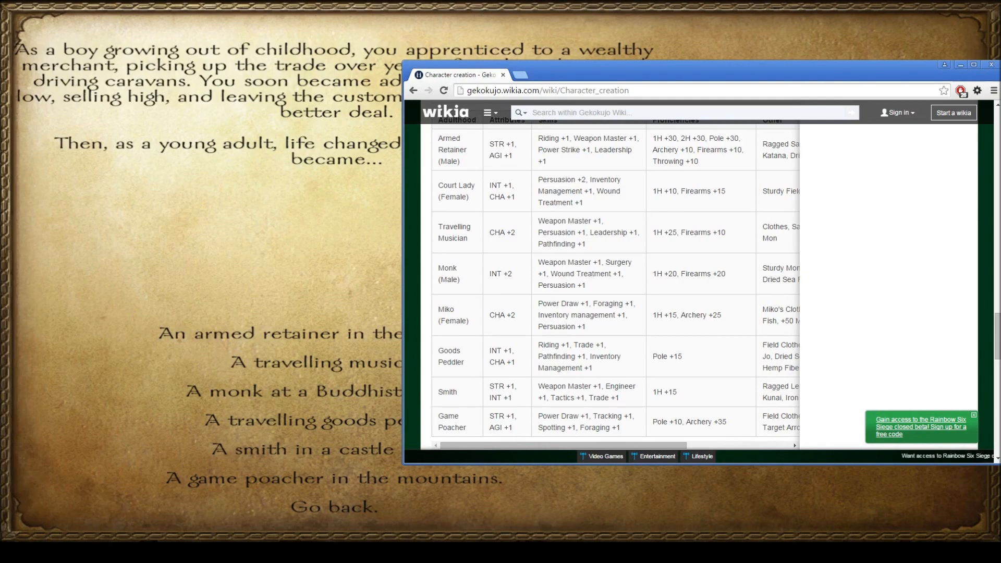
{"action": "scroll", "scroll_direction": "down", "scroll_amount": 3}
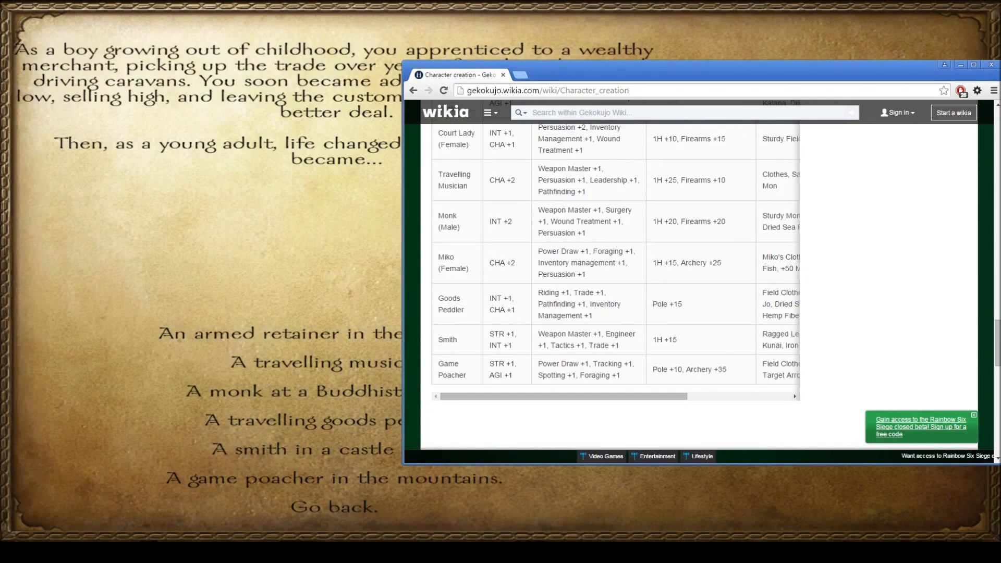
{"action": "left_click_drag", "start_coordinate": [577, 304], "coordinate": [591, 316]}
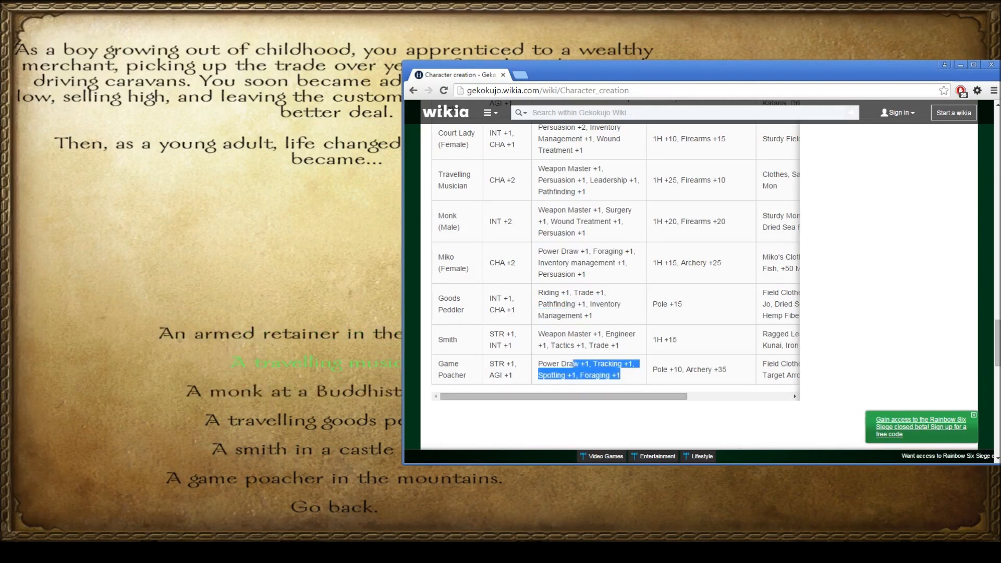
{"action": "left_click_drag", "start_coordinate": [619, 375], "coordinate": [565, 375]}
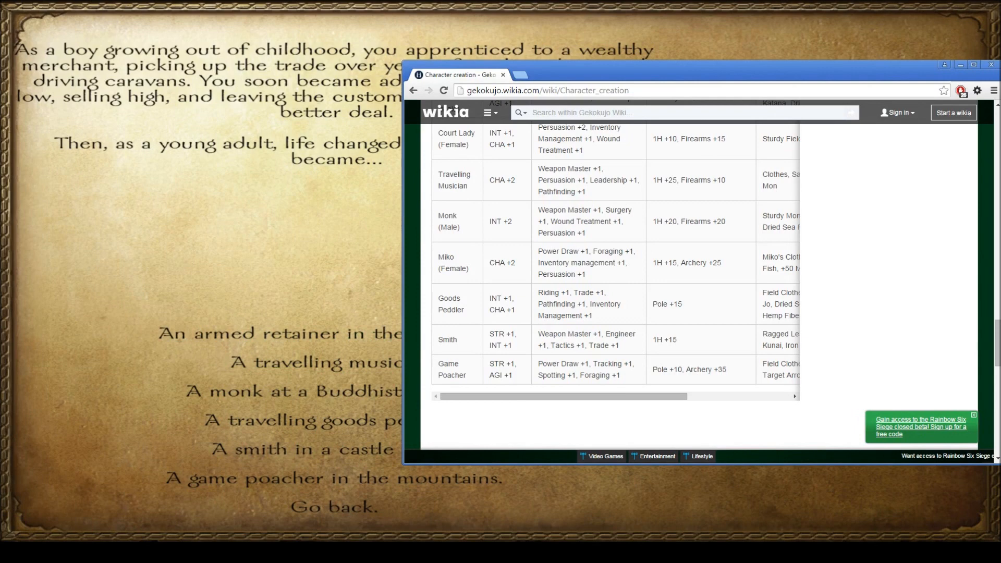
{"action": "left_click_drag", "start_coordinate": [588, 304], "coordinate": [592, 316]}
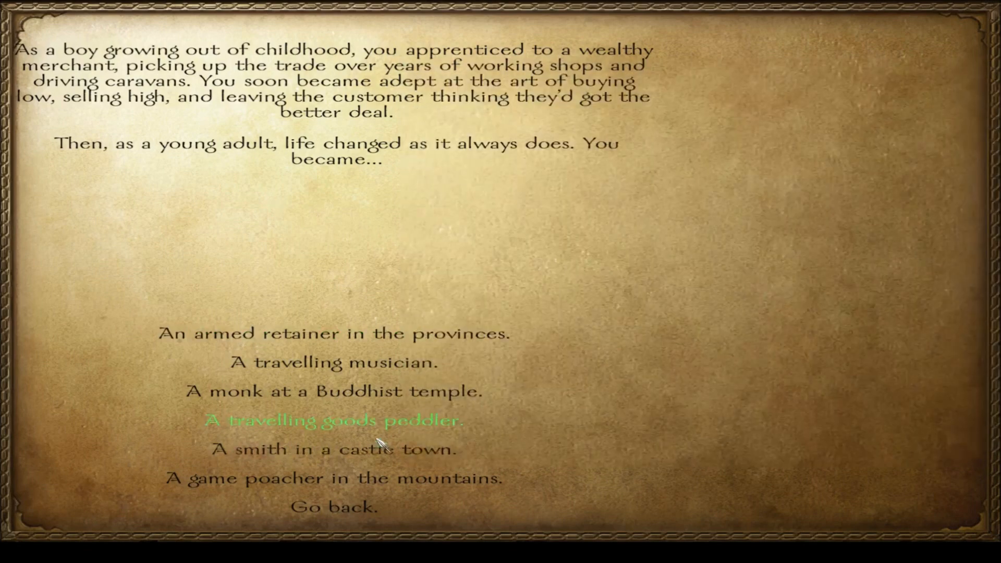
- Choose travelling goods peddler, then lust for money and power, and become an adventurer
{"action": "left_click", "coordinate": [332, 420]}
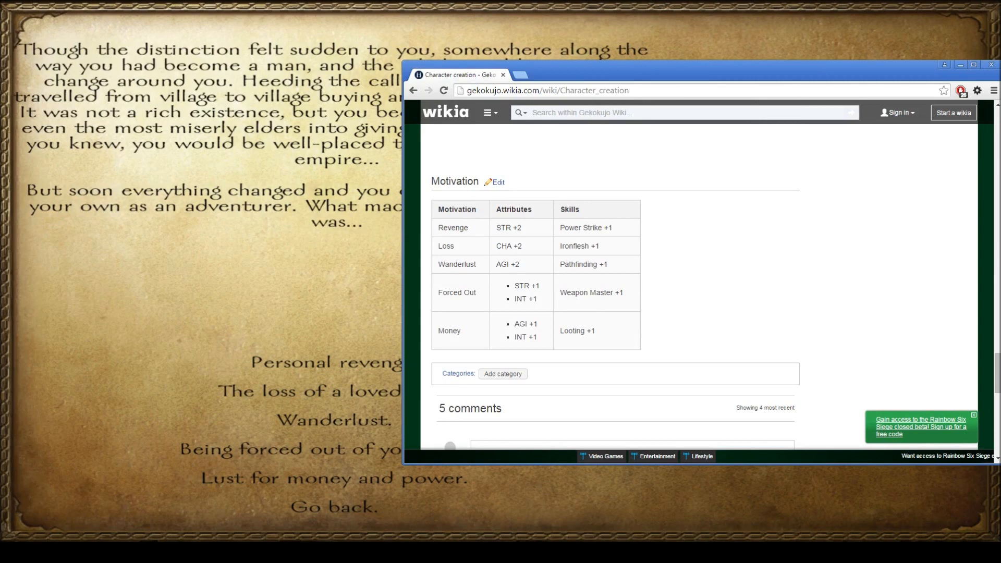
{"action": "left_click_drag", "start_coordinate": [530, 324], "coordinate": [594, 330]}
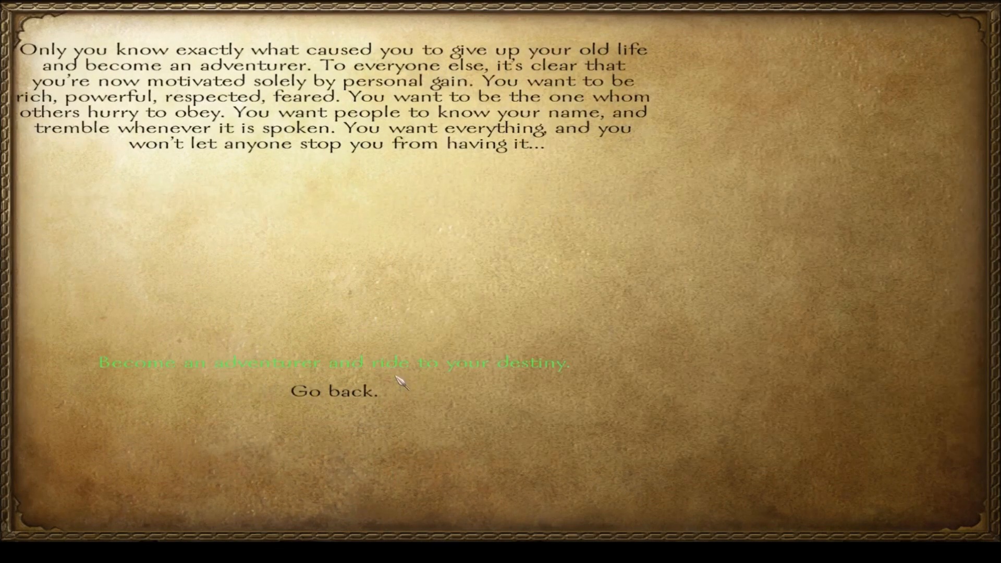
{"action": "left_click", "coordinate": [333, 362]}
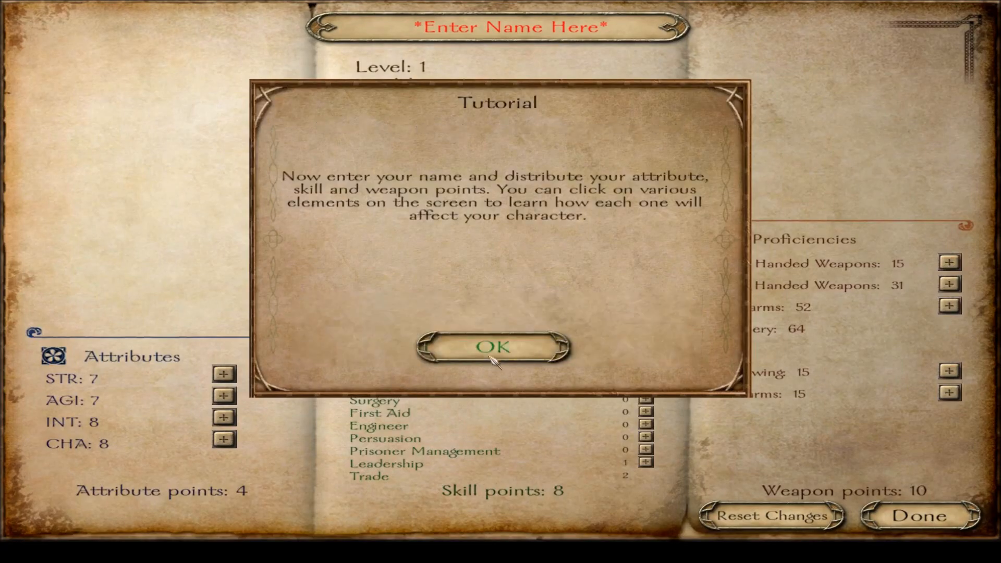
- Dismiss the tutorial, try Power Draw and STR points, then reset all changes
{"action": "left_click", "coordinate": [493, 347]}
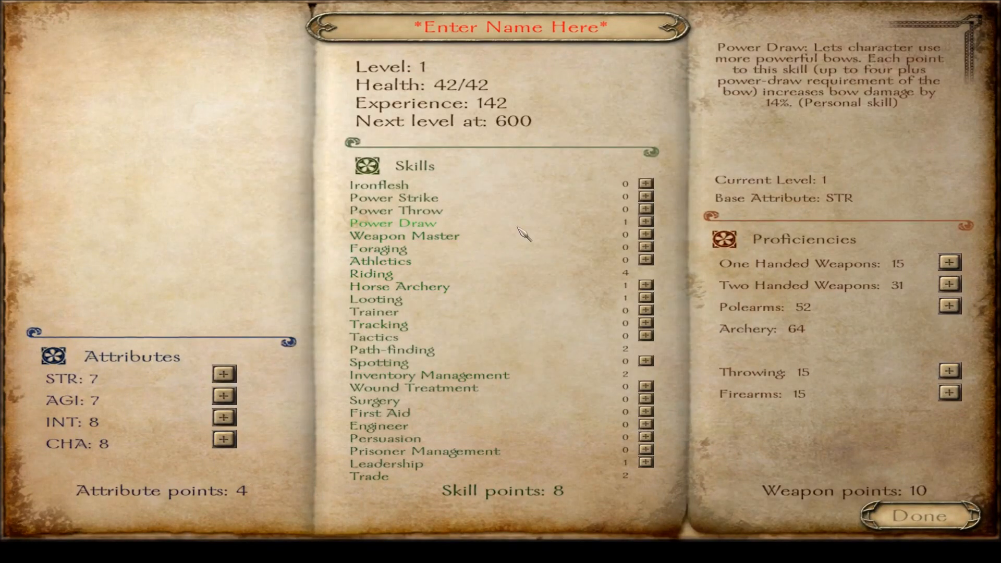
{"action": "mouse_move", "coordinate": [371, 273]}
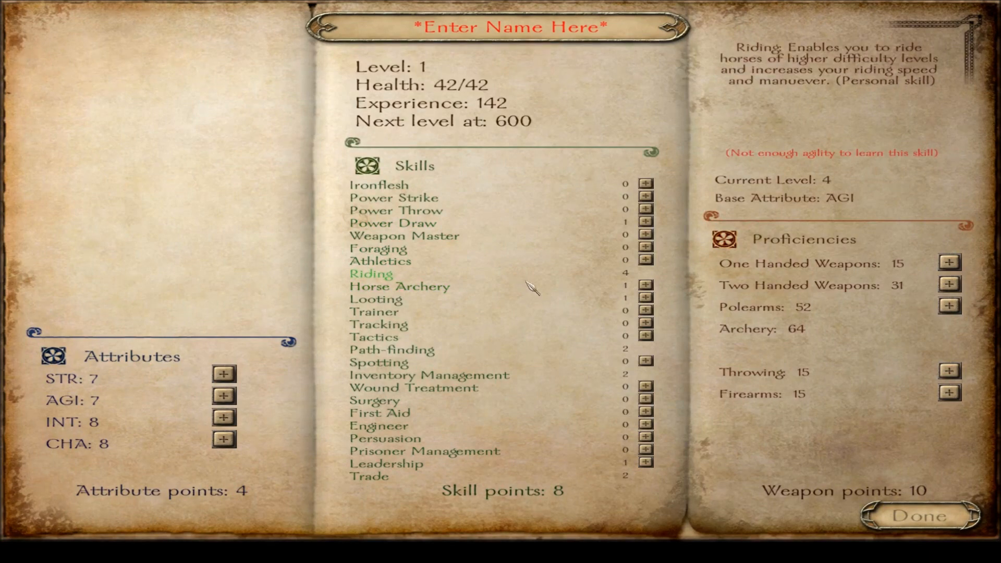
{"action": "mouse_move", "coordinate": [540, 281]}
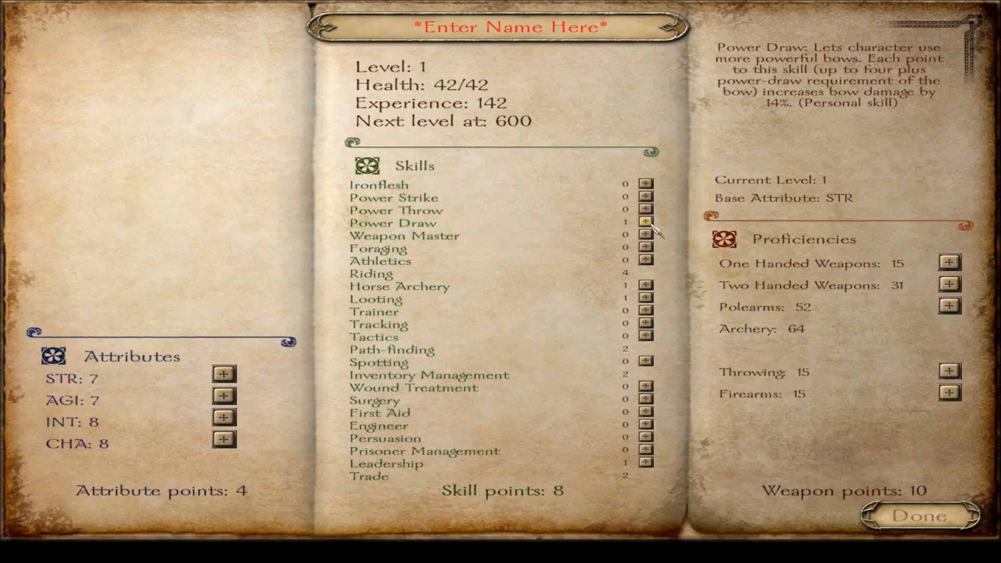
{"action": "left_click", "coordinate": [645, 222]}
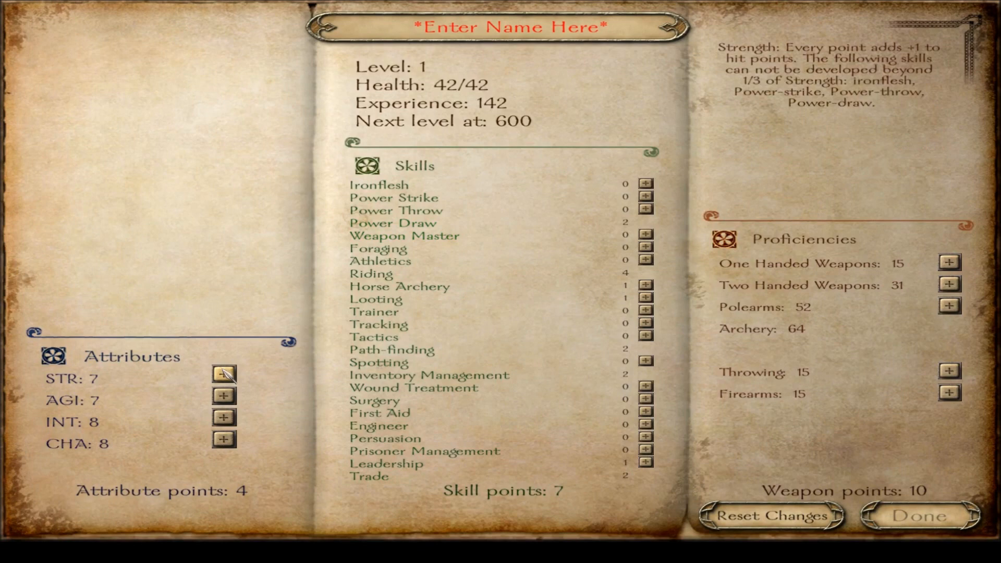
{"action": "left_click", "coordinate": [224, 374]}
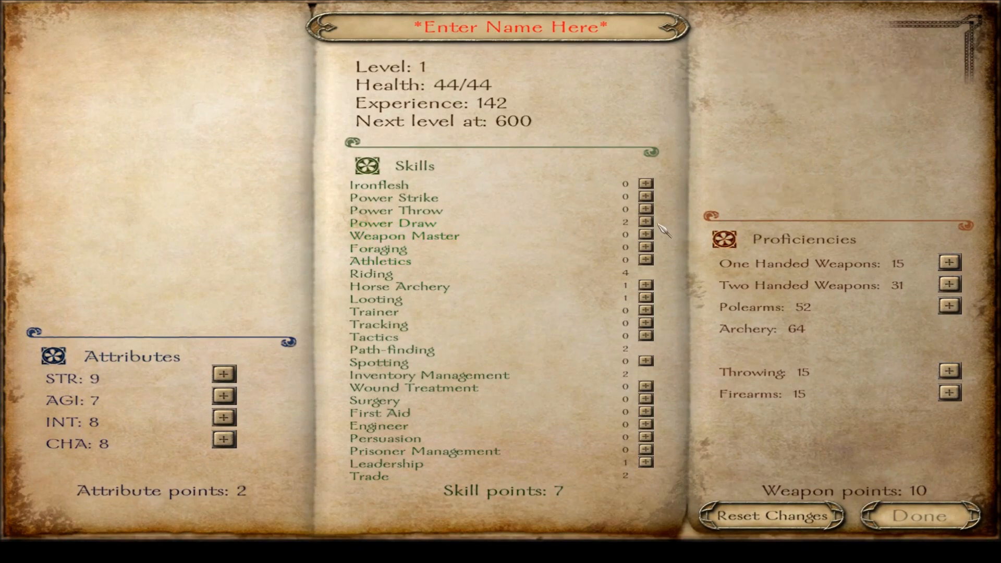
{"action": "mouse_move", "coordinate": [651, 238]}
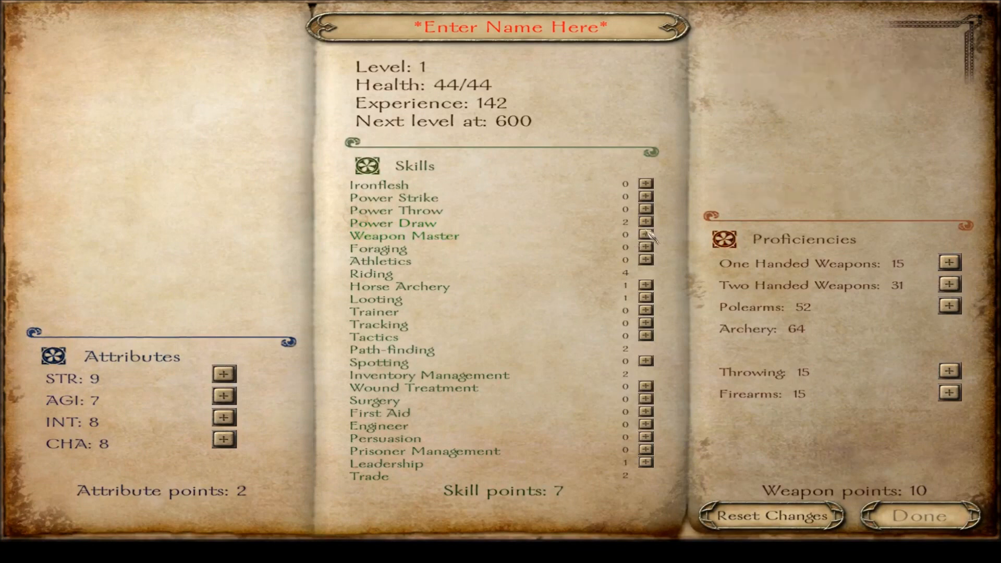
{"action": "left_click", "coordinate": [644, 221]}
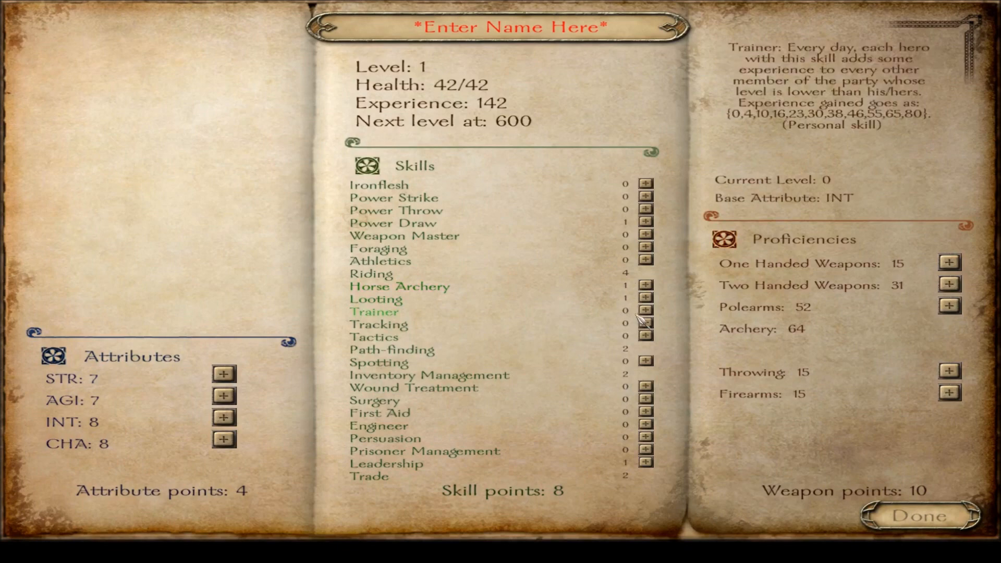
{"action": "mouse_move", "coordinate": [200, 439]}
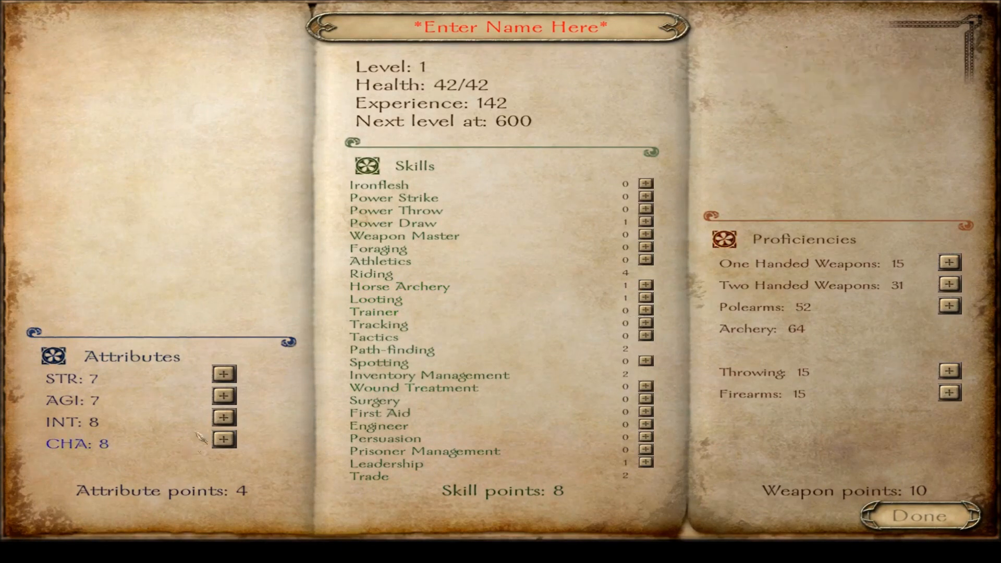
- Raise INT to 9, Trainer to 3, Power Draw to 2 and Weapon Master to 2
{"action": "left_click", "coordinate": [223, 417]}
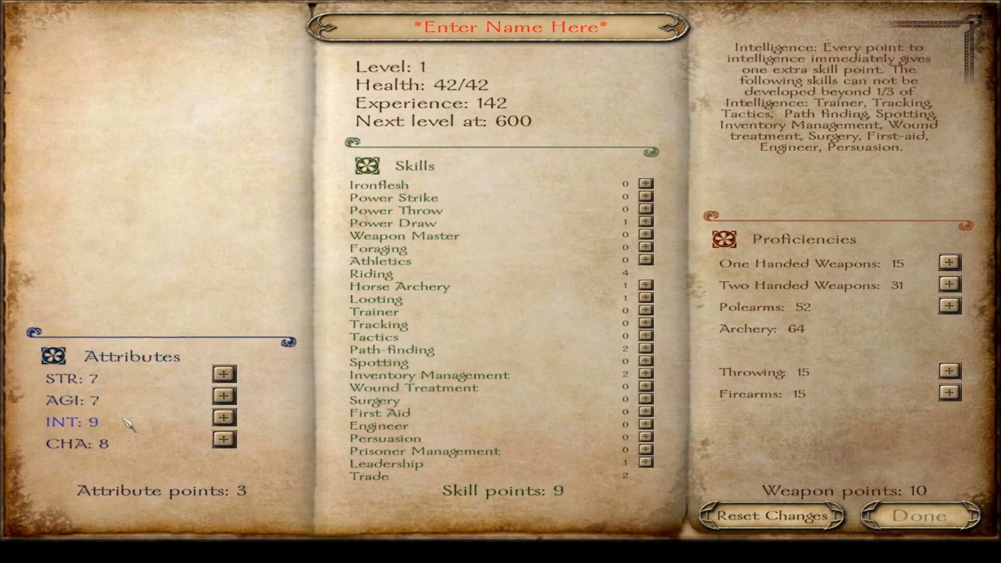
{"action": "left_click", "coordinate": [646, 309]}
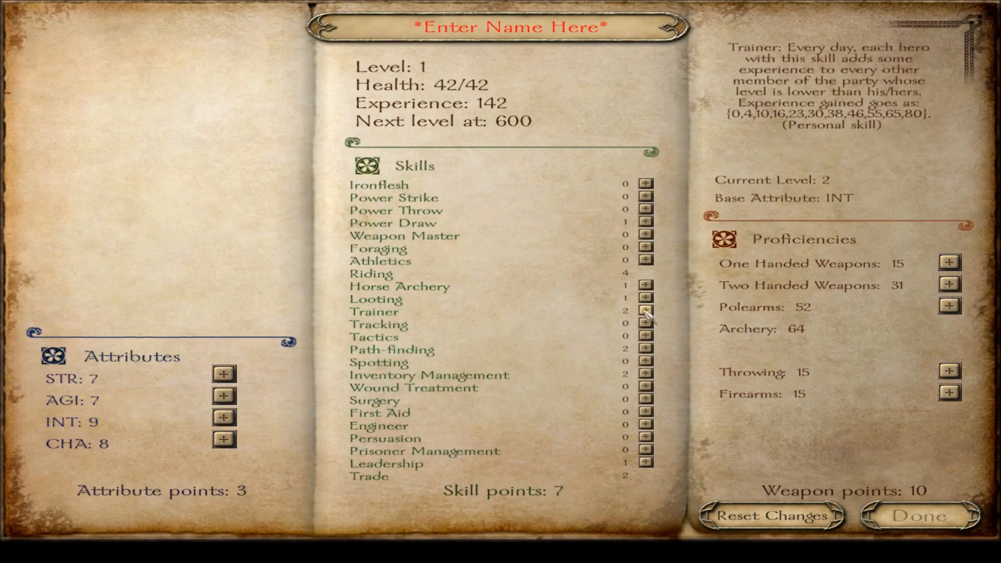
{"action": "left_click", "coordinate": [645, 312]}
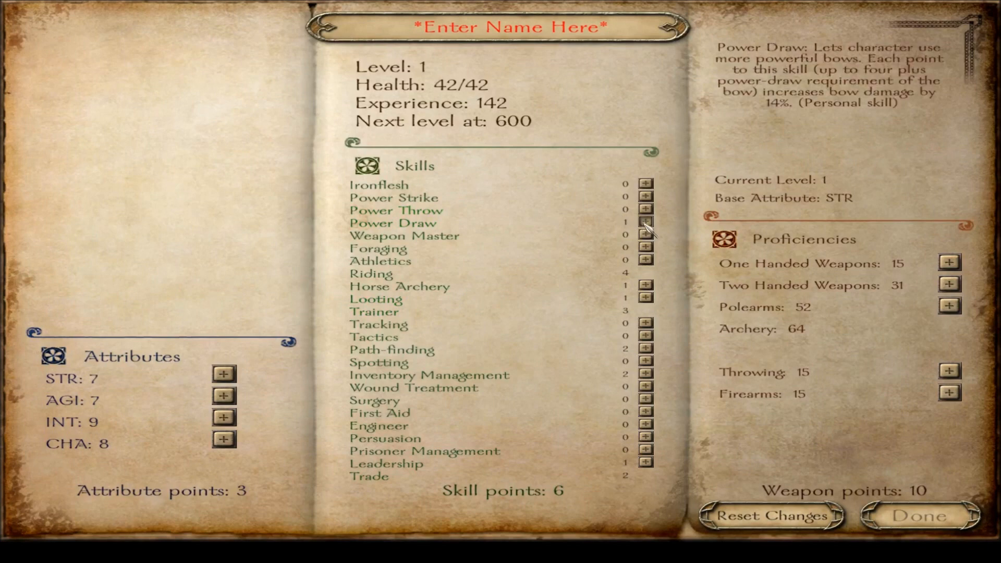
{"action": "left_click", "coordinate": [645, 221]}
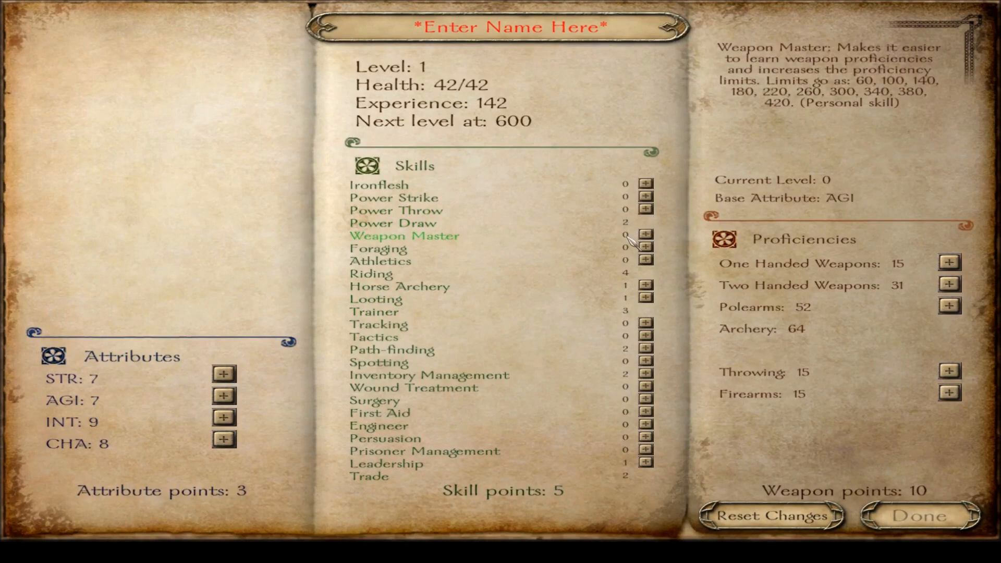
{"action": "mouse_move", "coordinate": [724, 287]}
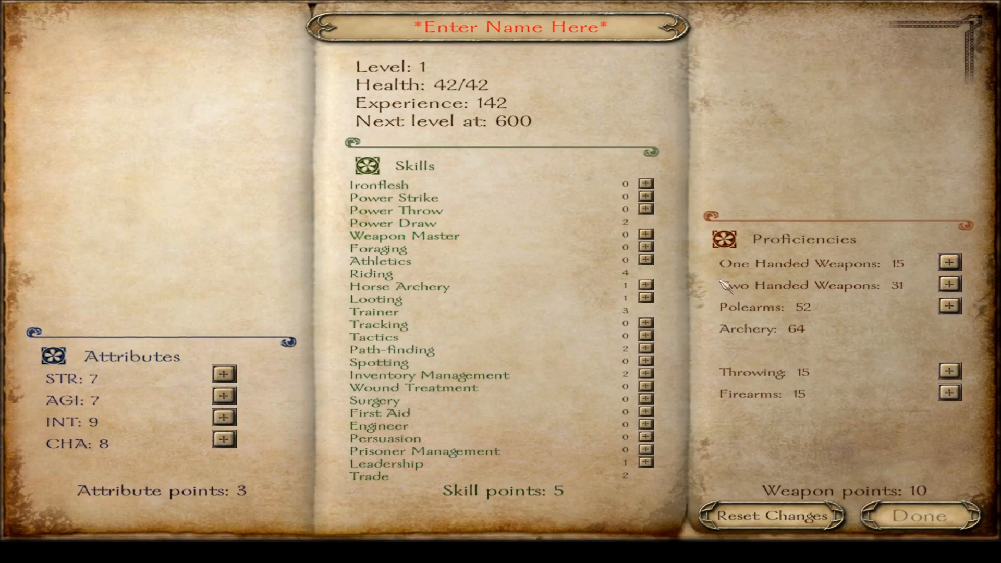
{"action": "left_click", "coordinate": [646, 235]}
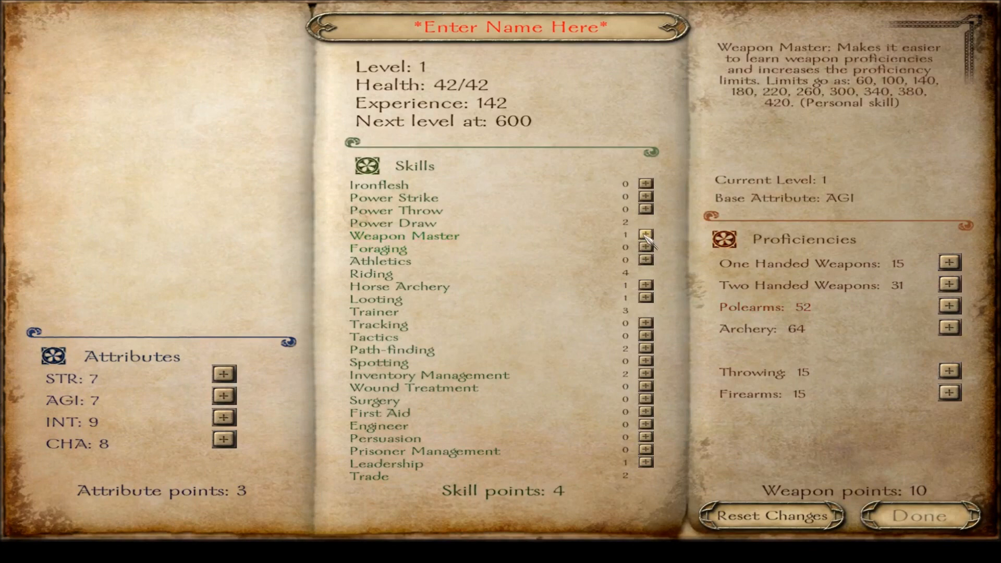
{"action": "left_click", "coordinate": [645, 235]}
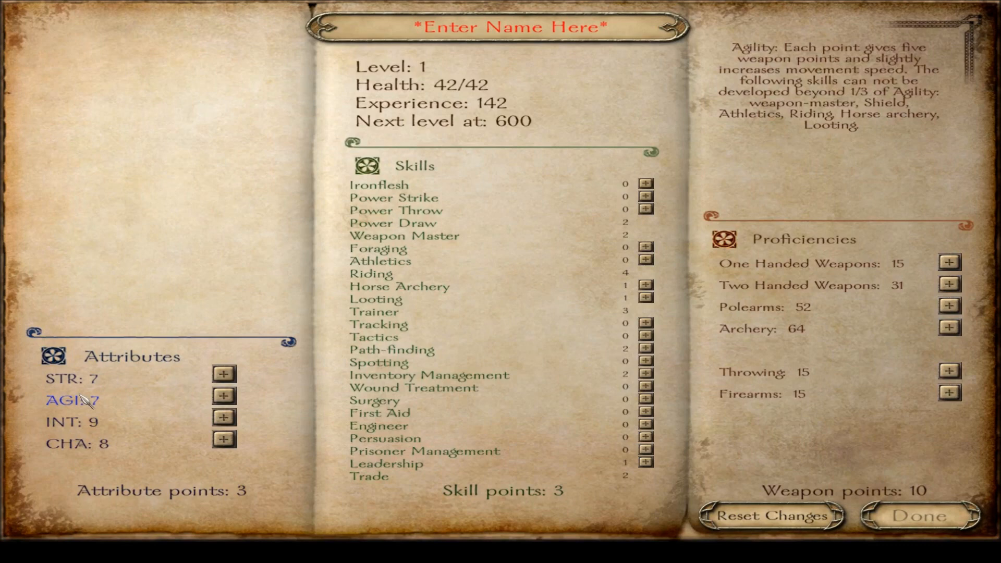
{"action": "mouse_move", "coordinate": [86, 399]}
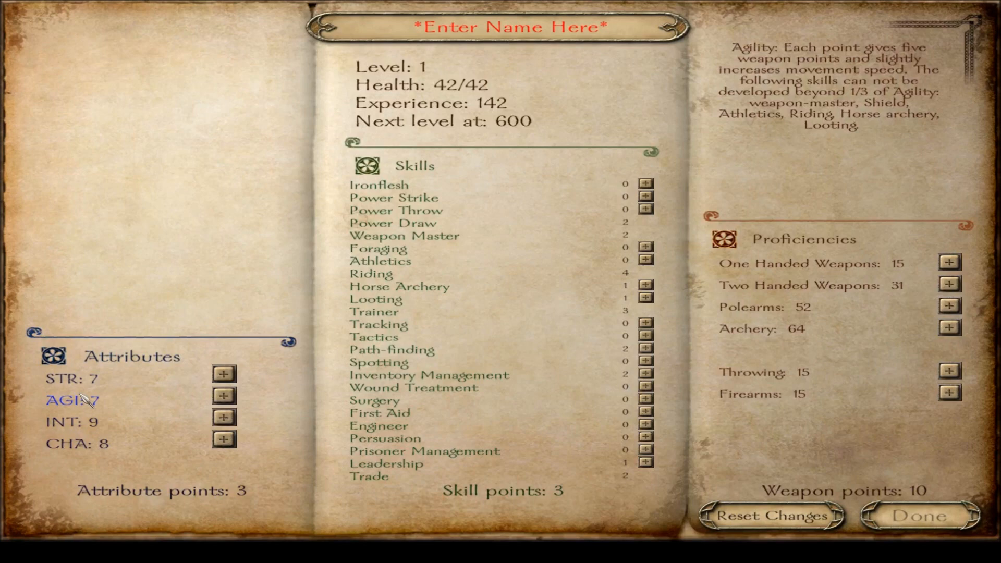
{"action": "mouse_move", "coordinate": [151, 406]}
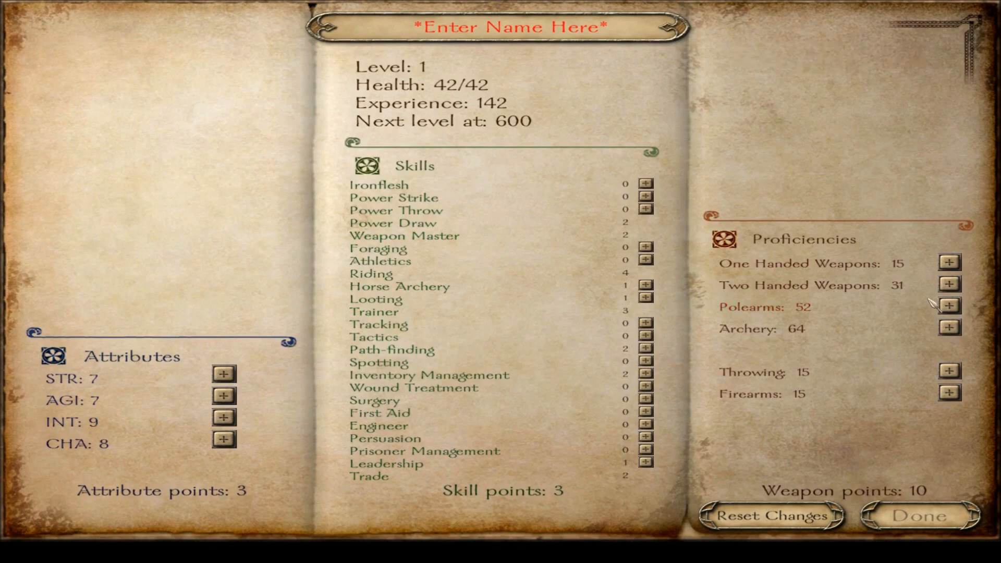
- Put every weapon point into Archery, raising it to 71
{"action": "left_click", "coordinate": [949, 327]}
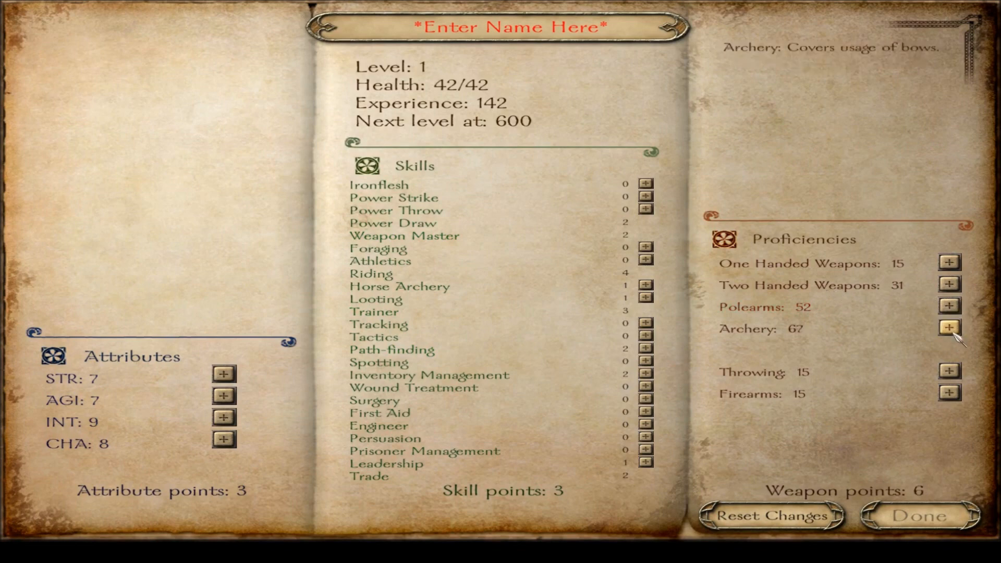
{"action": "left_click", "coordinate": [949, 327]}
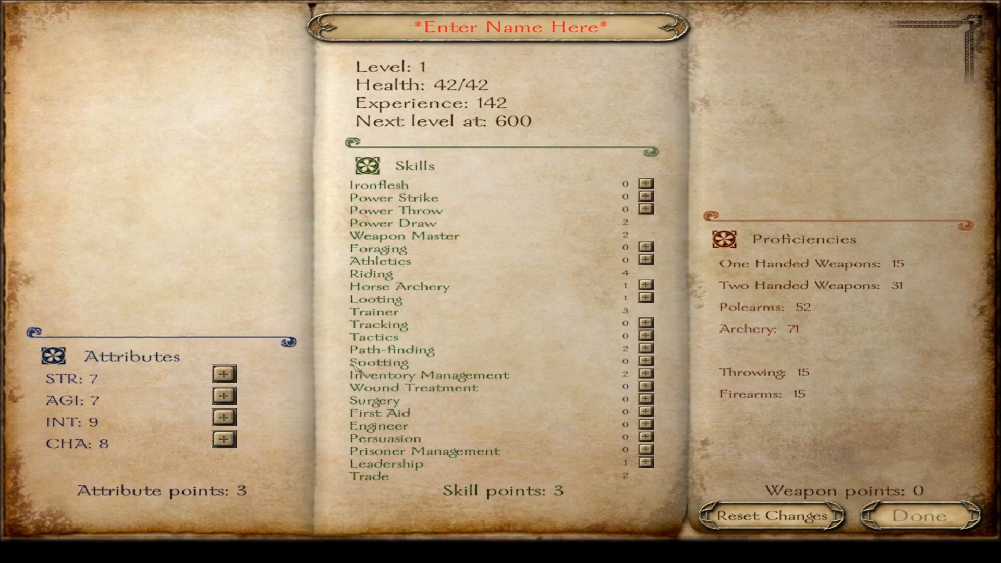
{"action": "mouse_move", "coordinate": [378, 249]}
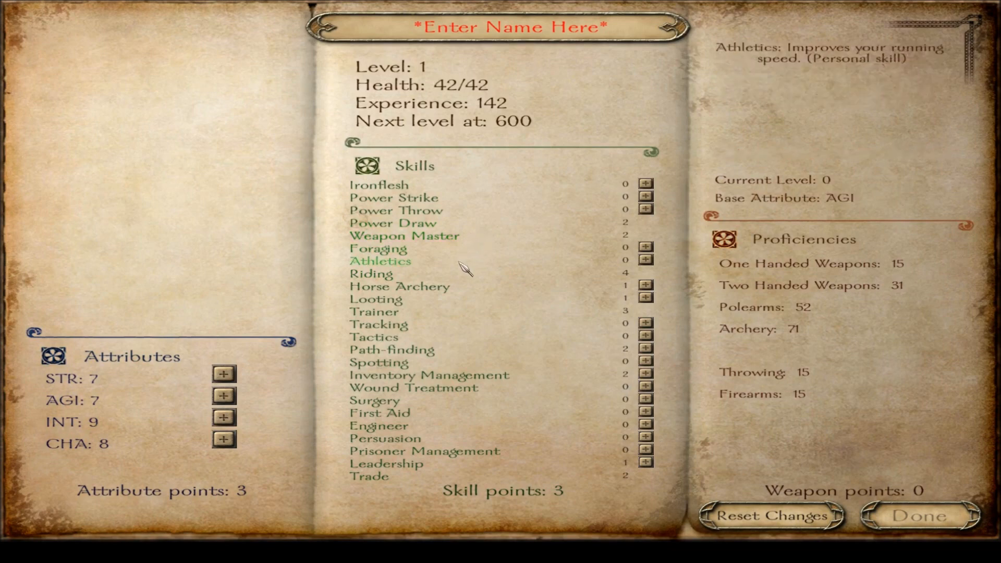
- Spend the last points on STR, Prisoner Management 1, Charisma 9 and Horse Archery 2
{"action": "left_click", "coordinate": [223, 375]}
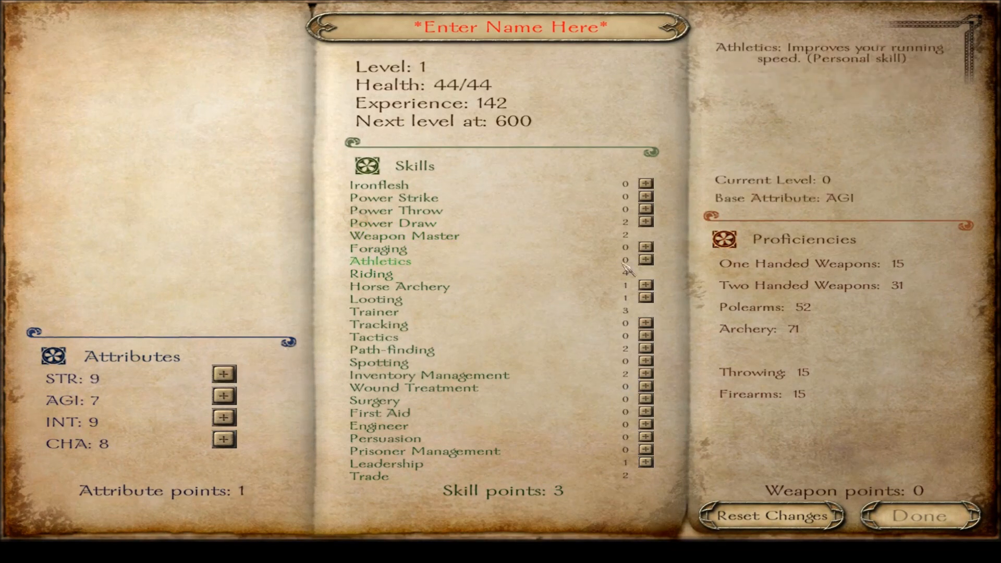
{"action": "mouse_move", "coordinate": [646, 223]}
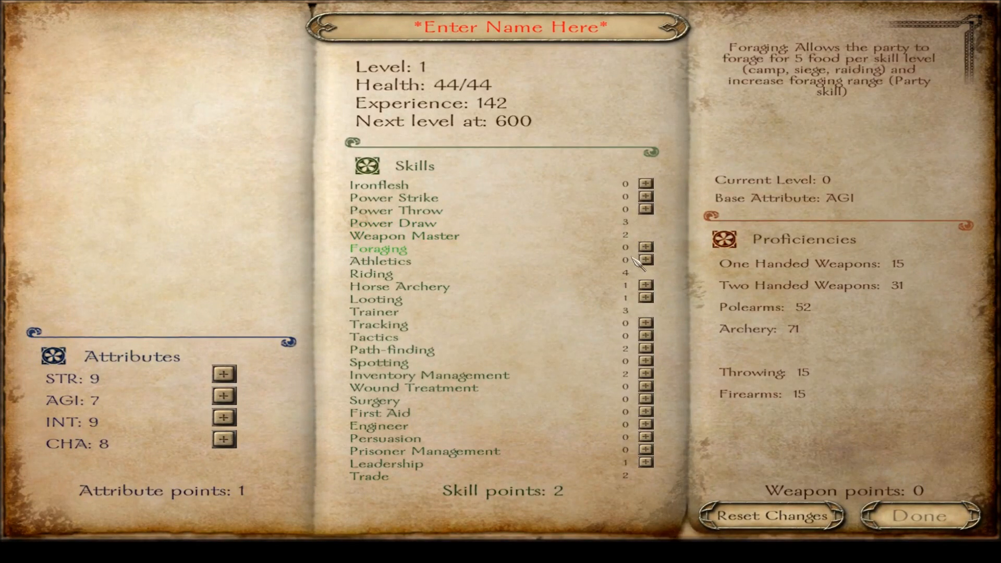
{"action": "mouse_move", "coordinate": [380, 261]}
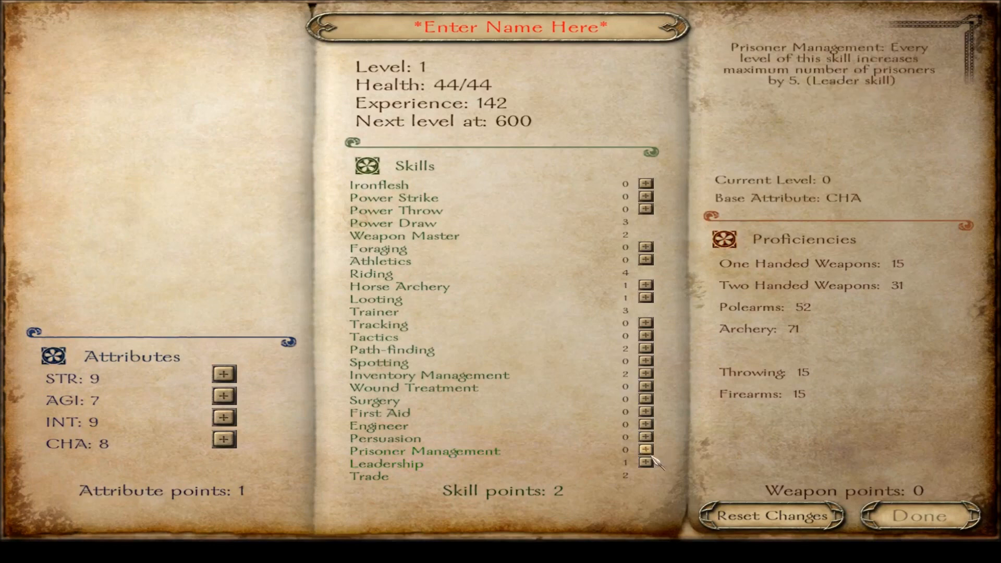
{"action": "left_click", "coordinate": [645, 450]}
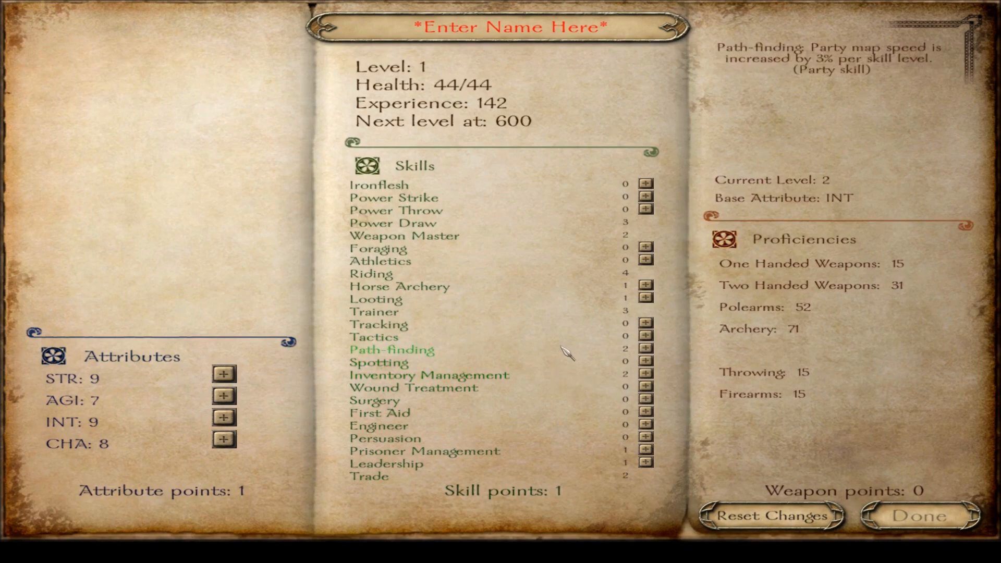
{"action": "mouse_move", "coordinate": [374, 312]}
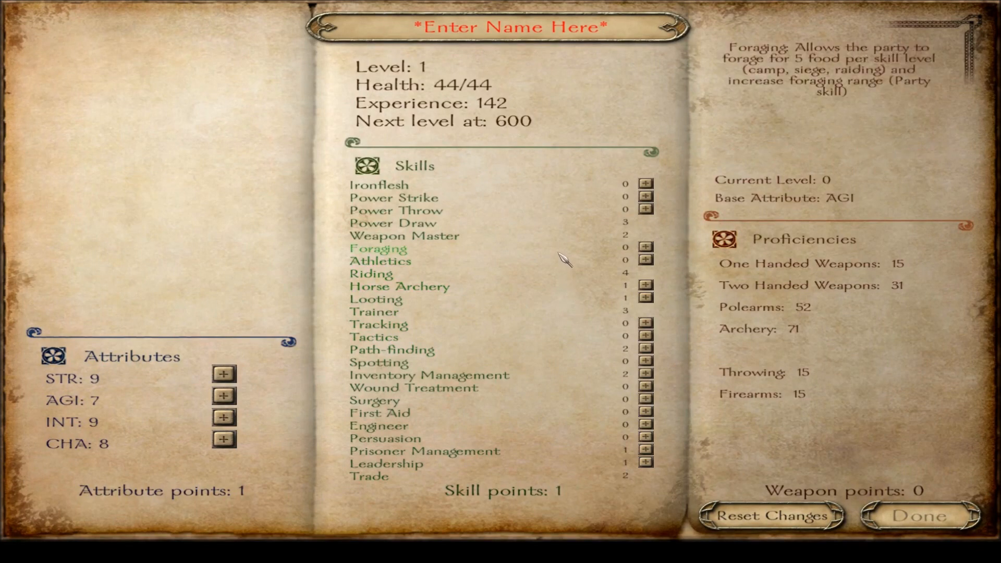
{"action": "mouse_move", "coordinate": [380, 262]}
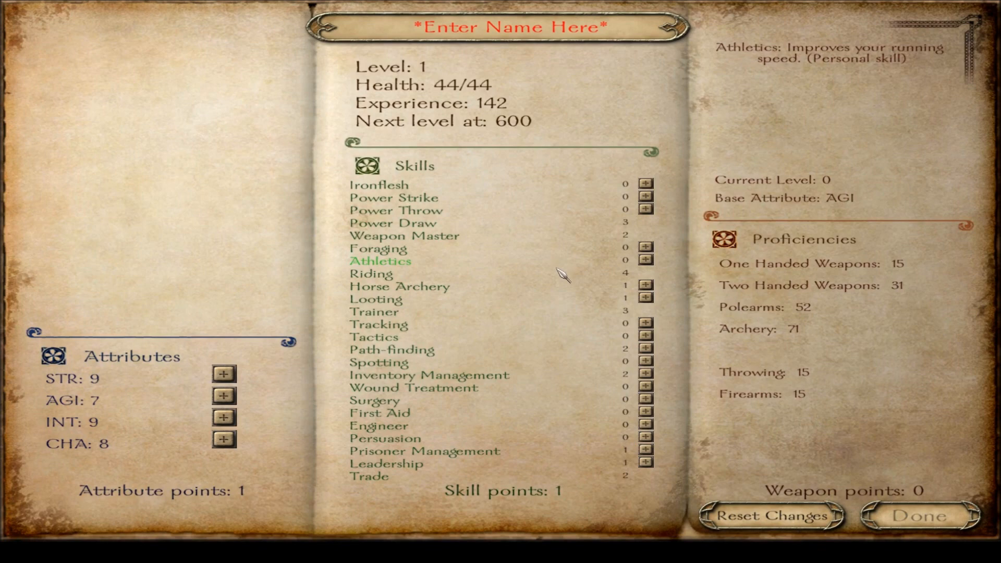
{"action": "mouse_move", "coordinate": [393, 222]}
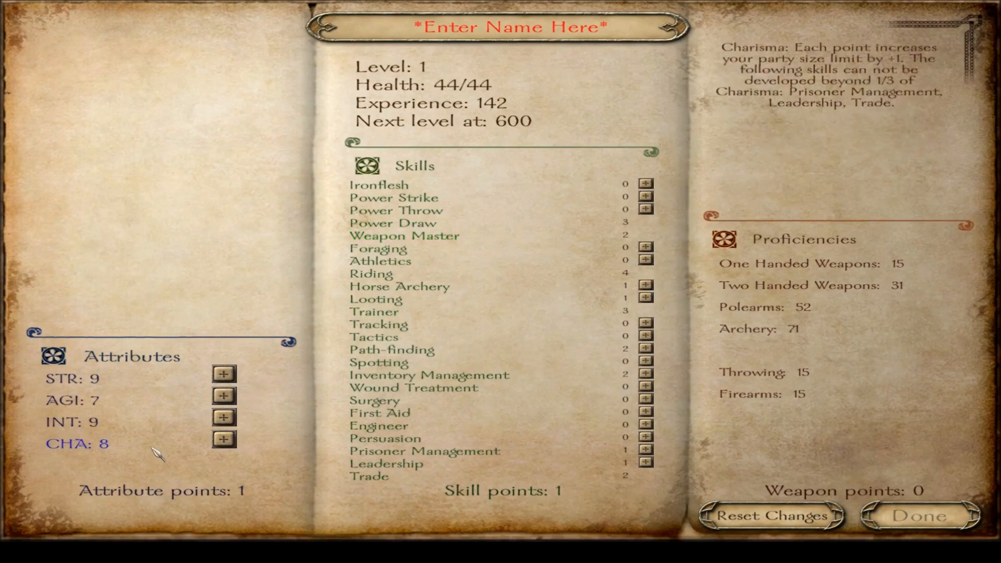
{"action": "mouse_move", "coordinate": [173, 441]}
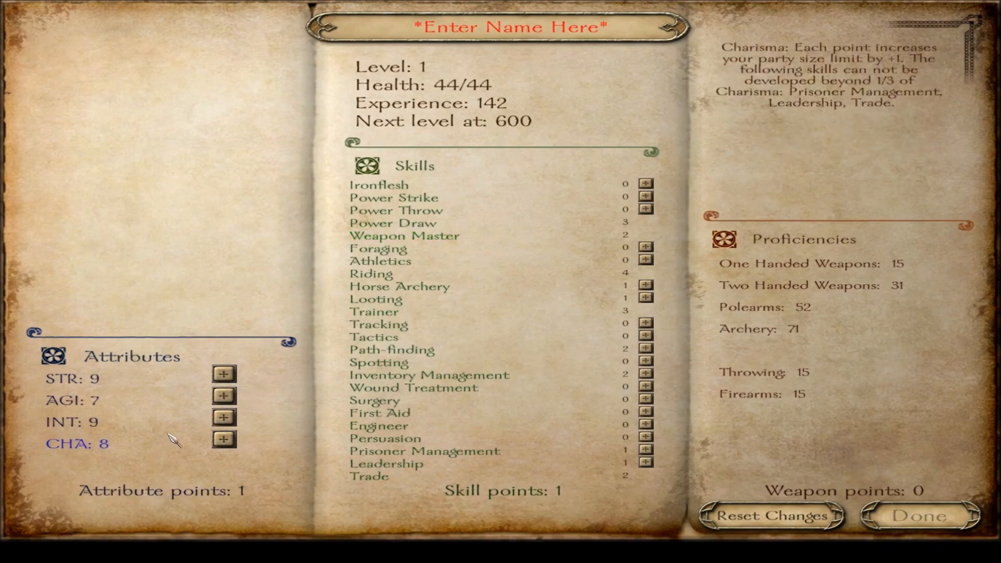
{"action": "mouse_move", "coordinate": [387, 464]}
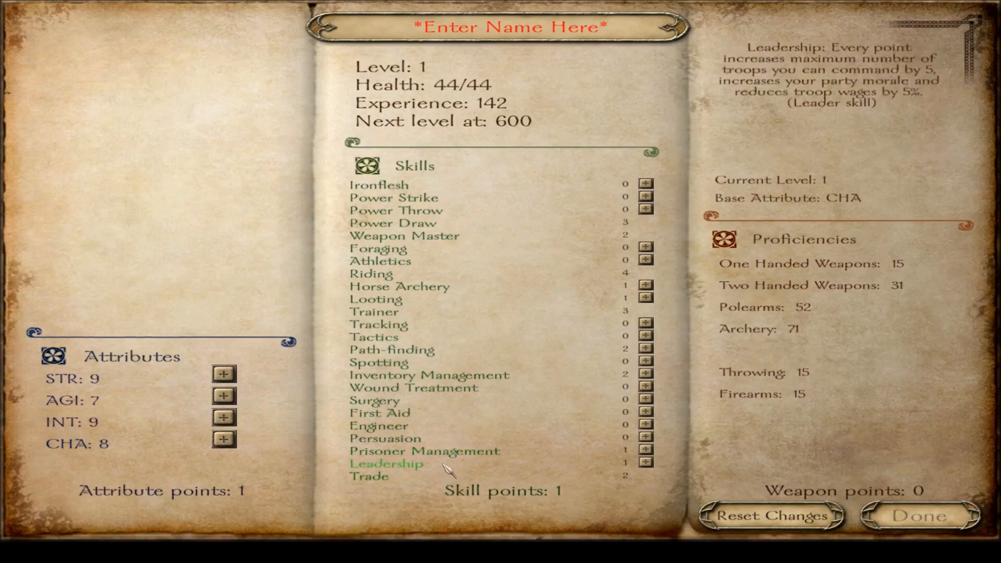
{"action": "mouse_move", "coordinate": [241, 450]}
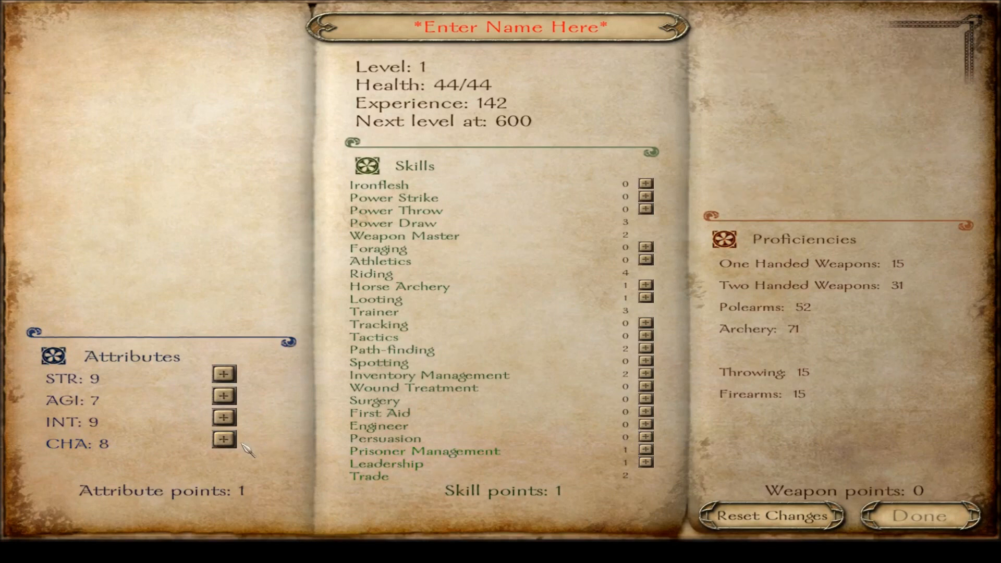
{"action": "mouse_move", "coordinate": [224, 440]}
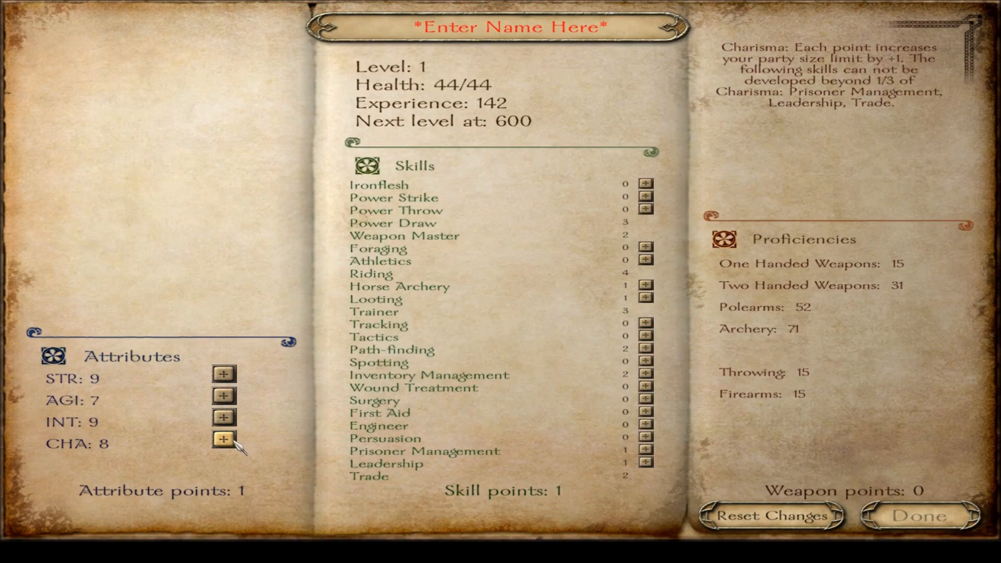
{"action": "left_click", "coordinate": [223, 439]}
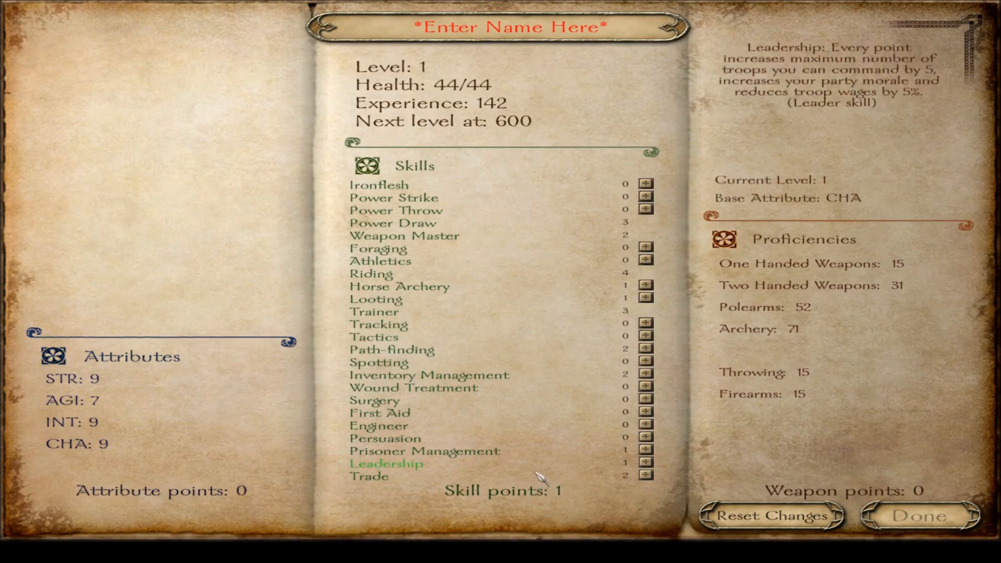
{"action": "mouse_move", "coordinate": [689, 383]}
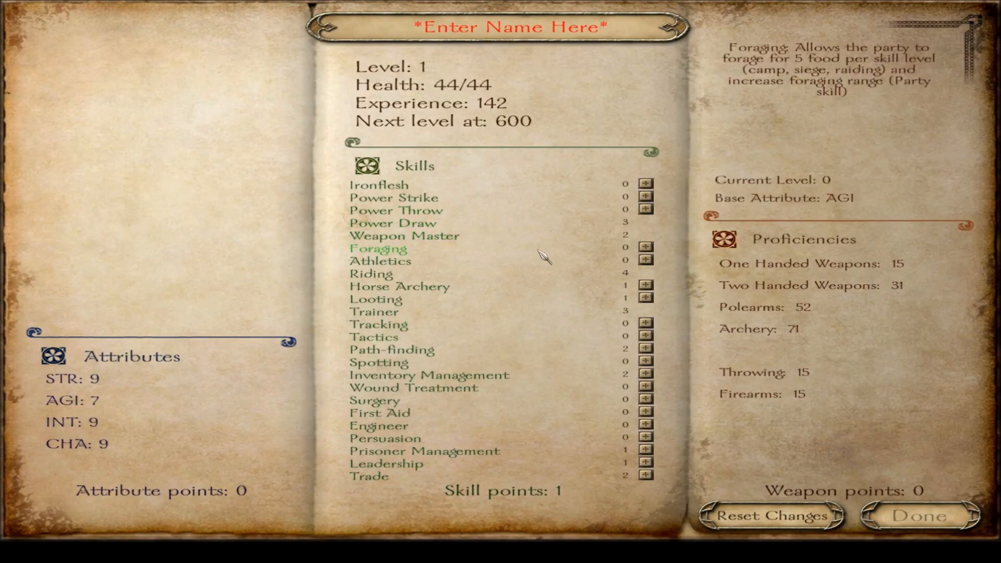
{"action": "mouse_move", "coordinate": [370, 274]}
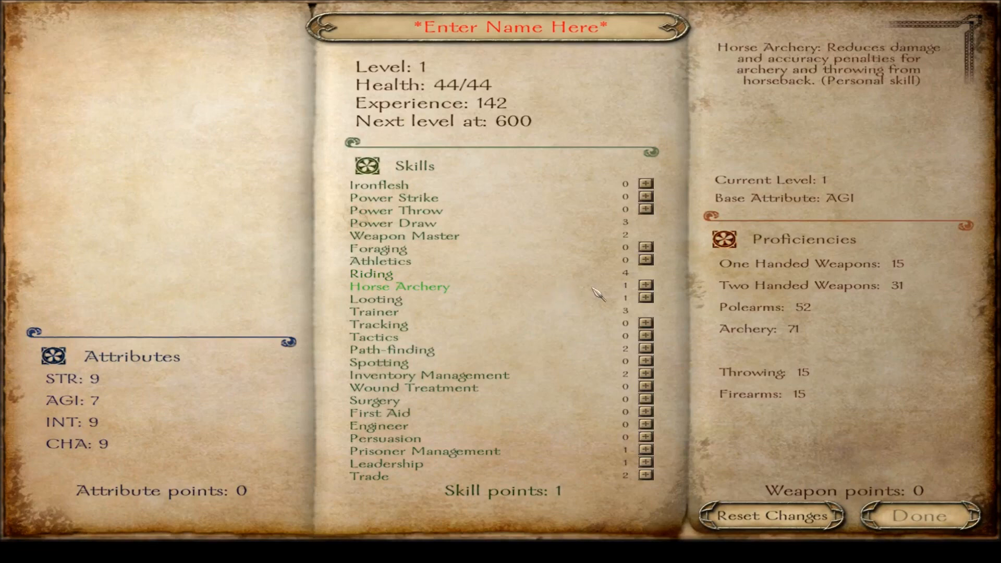
{"action": "left_click", "coordinate": [645, 286]}
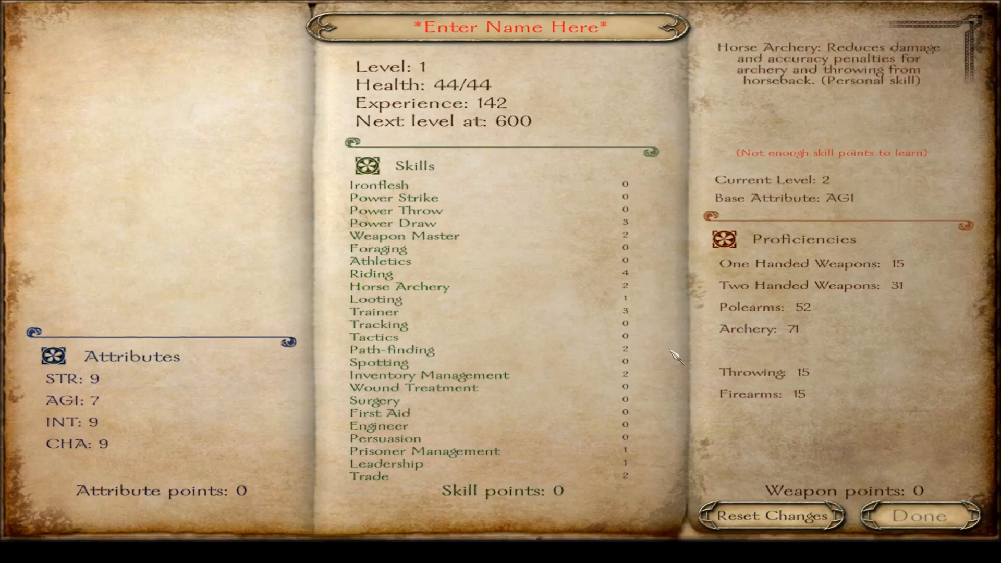
{"action": "mouse_move", "coordinate": [387, 463]}
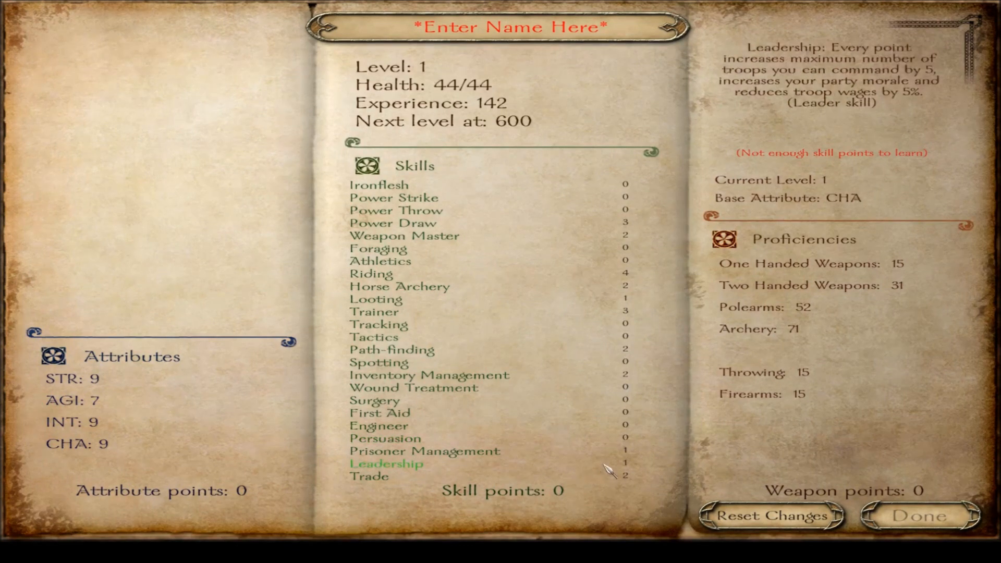
{"action": "mouse_move", "coordinate": [424, 451]}
{"action": "type", "text": "The Rain Man"}
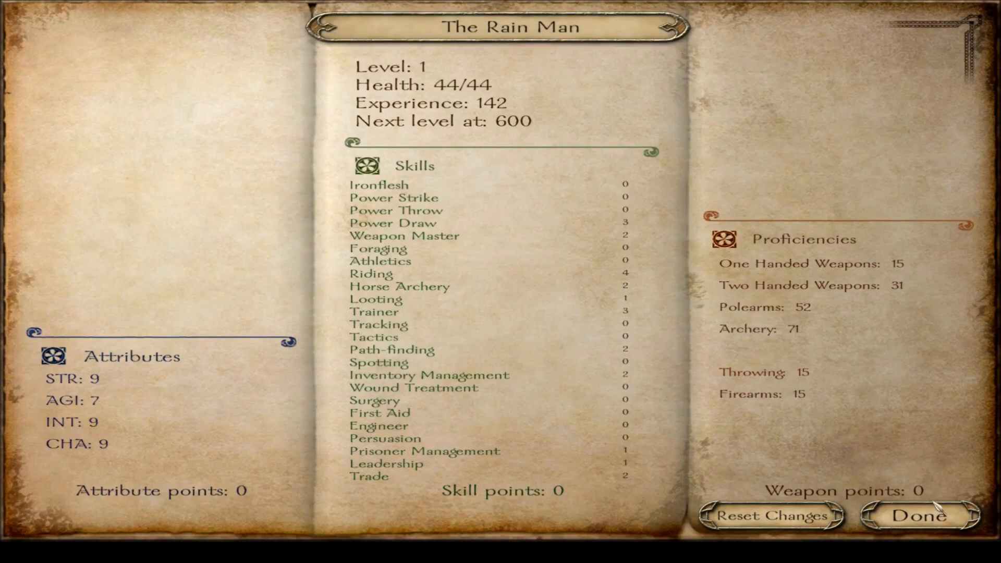
- Confirm the character sheet for The Rain Man and proceed to face editing
{"action": "left_click", "coordinate": [917, 515]}
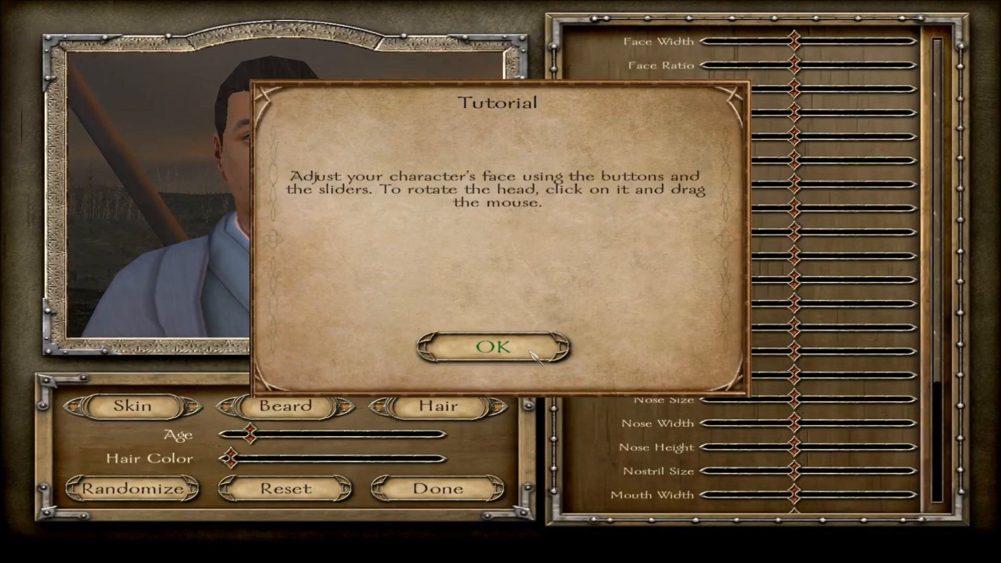
- Dismiss the face-editing tutorial and finish the blond, bearded face
{"action": "left_click", "coordinate": [494, 347]}
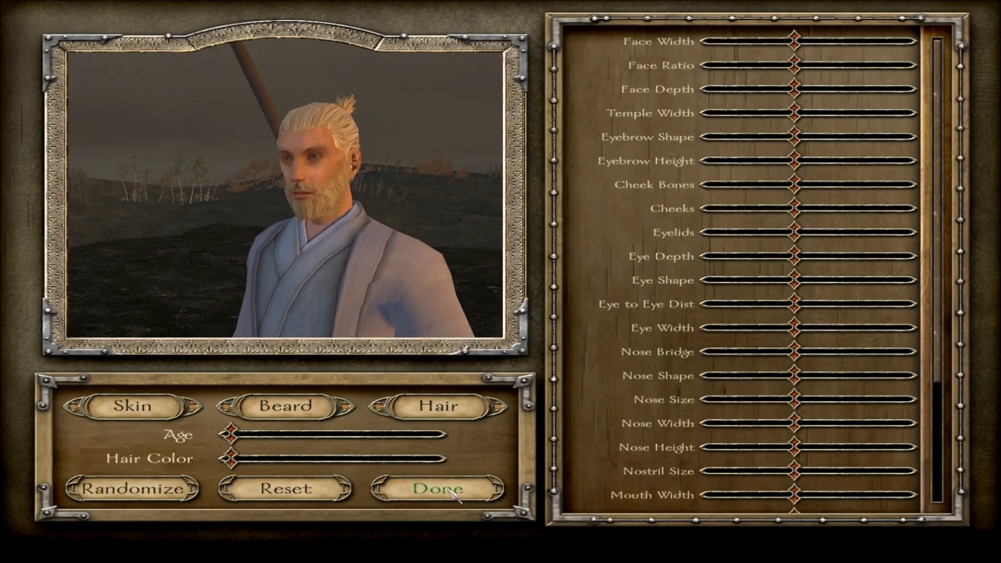
{"action": "left_click", "coordinate": [435, 488]}
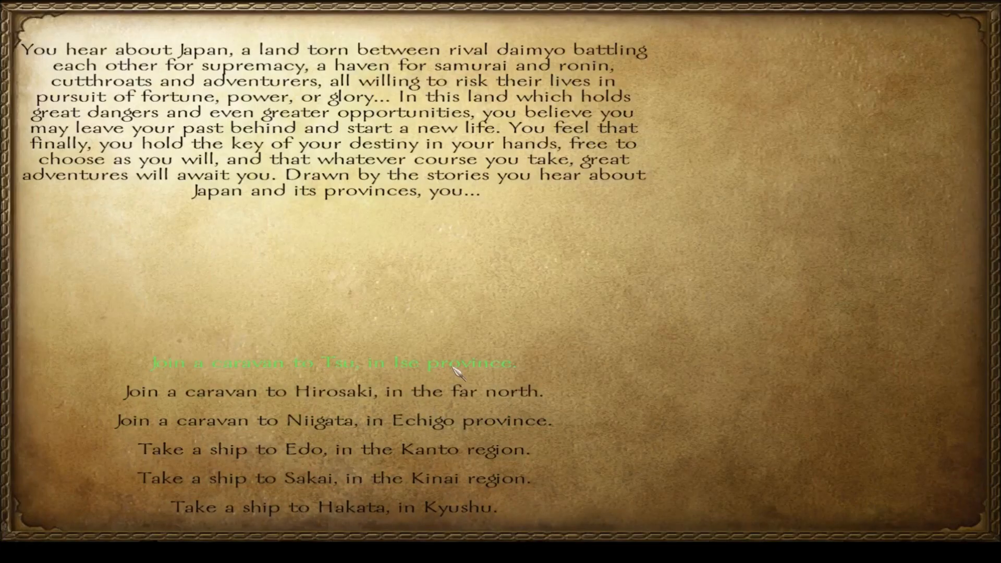
{"action": "mouse_move", "coordinate": [511, 479]}
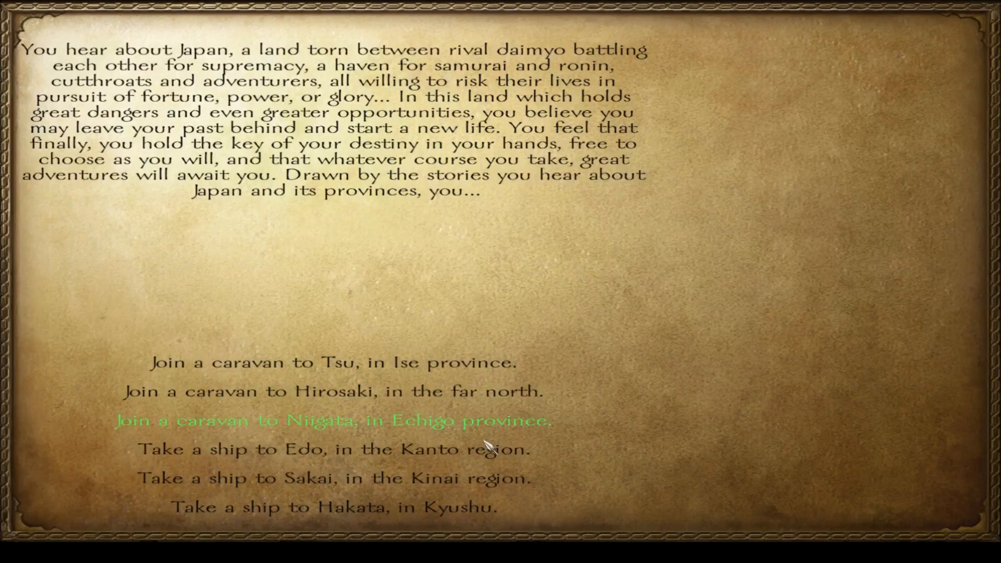
{"action": "mouse_move", "coordinate": [492, 477]}
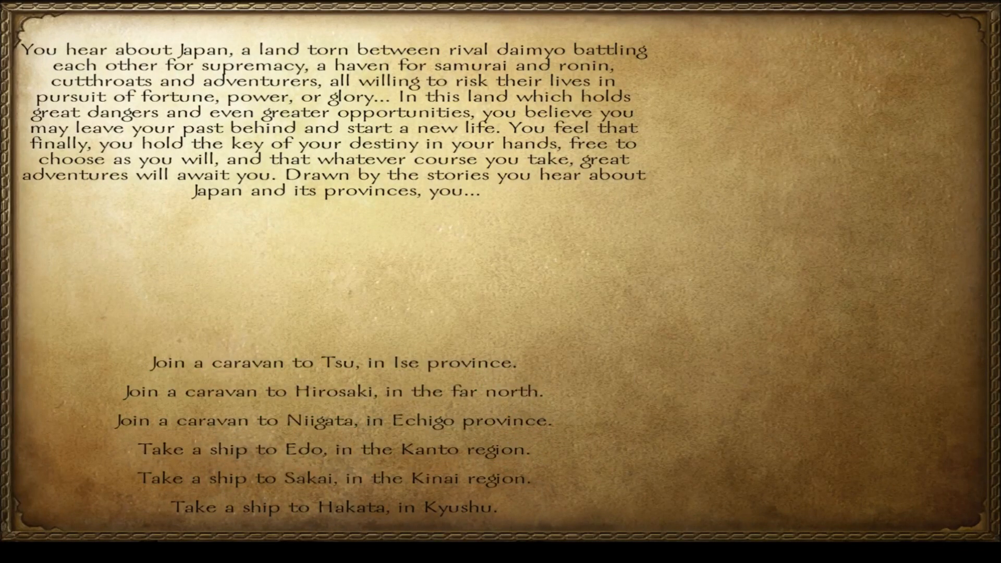
{"action": "mouse_move", "coordinate": [881, 328]}
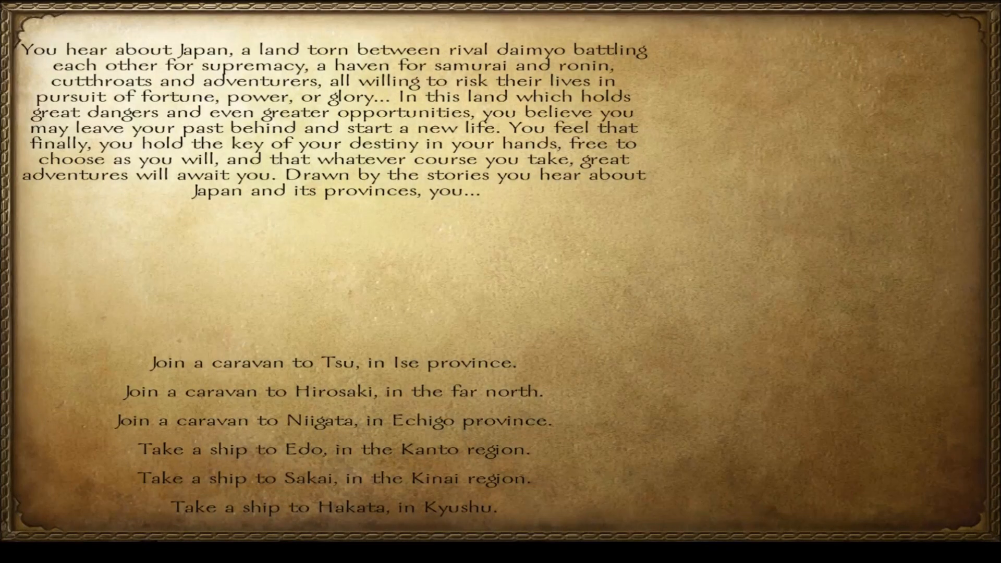
{"action": "mouse_move", "coordinate": [333, 421]}
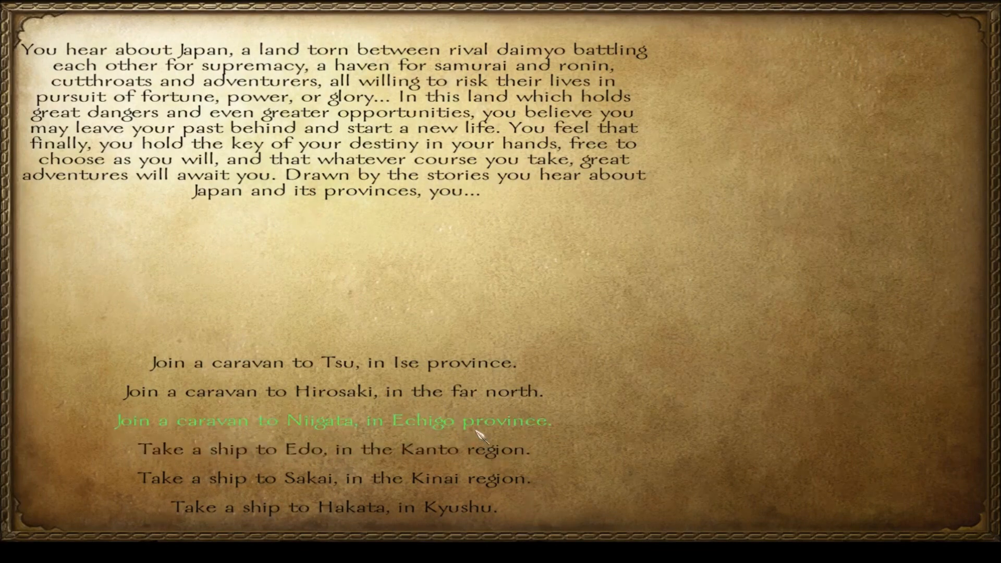
- Join the caravan to Niigata in Echigo province and continue into the inn
{"action": "left_click", "coordinate": [332, 421]}
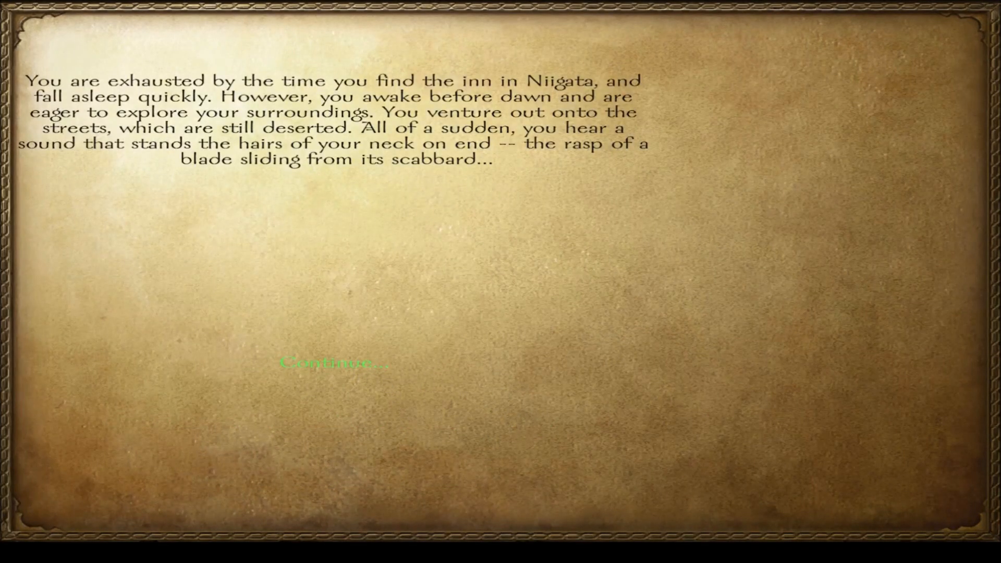
{"action": "left_click", "coordinate": [335, 363]}
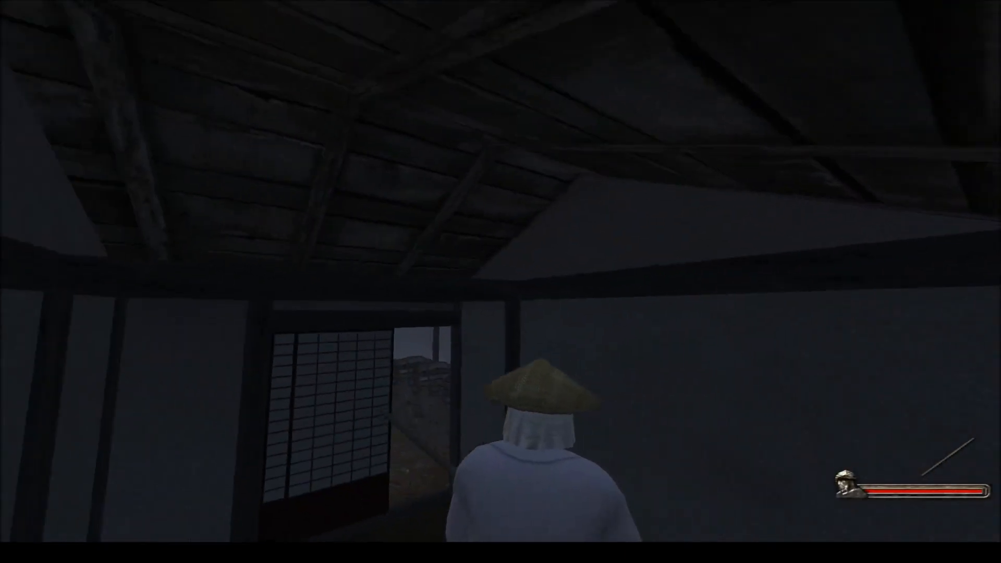